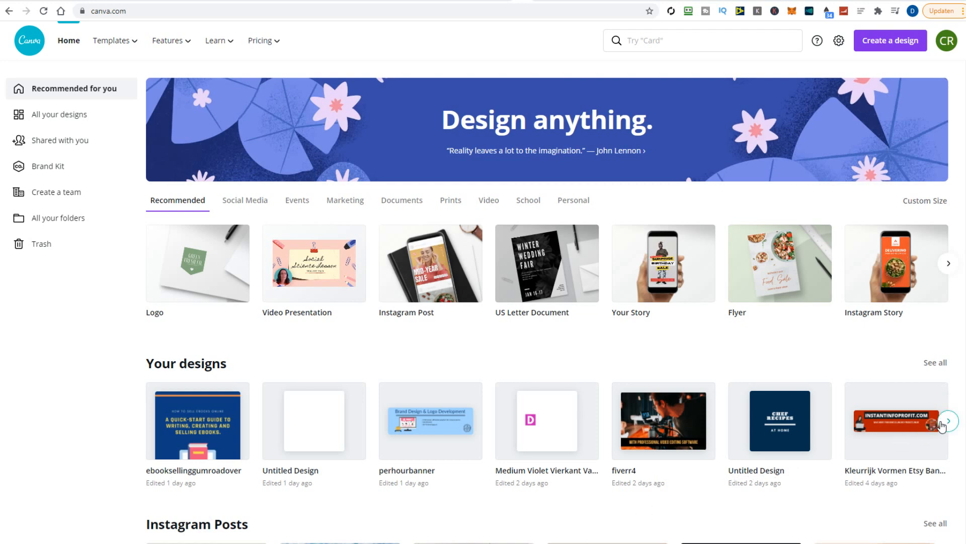
# Search Canva's design types for 'ebook' to surface the Ebook Cover suggestion
pyautogui.click(948, 421)
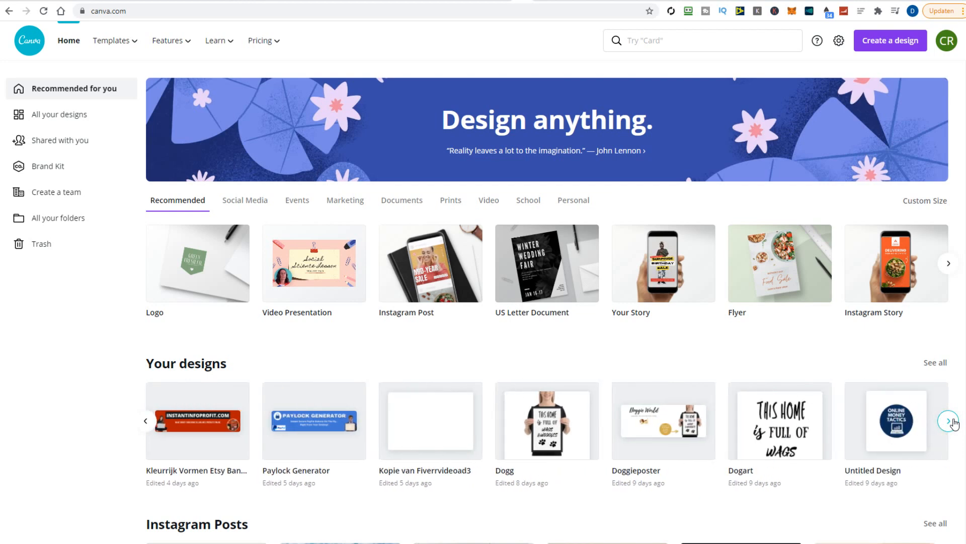
pyautogui.click(677, 40)
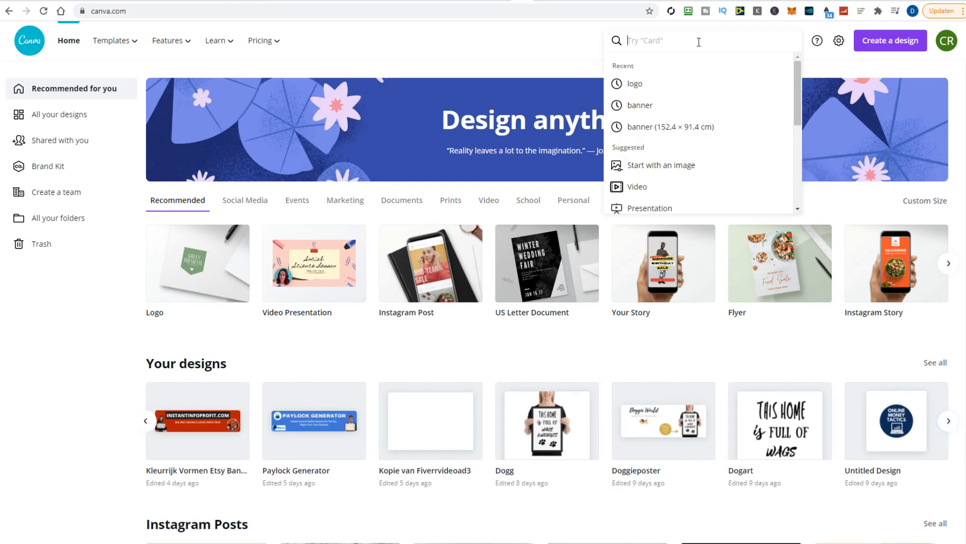
pyautogui.write('ebook')
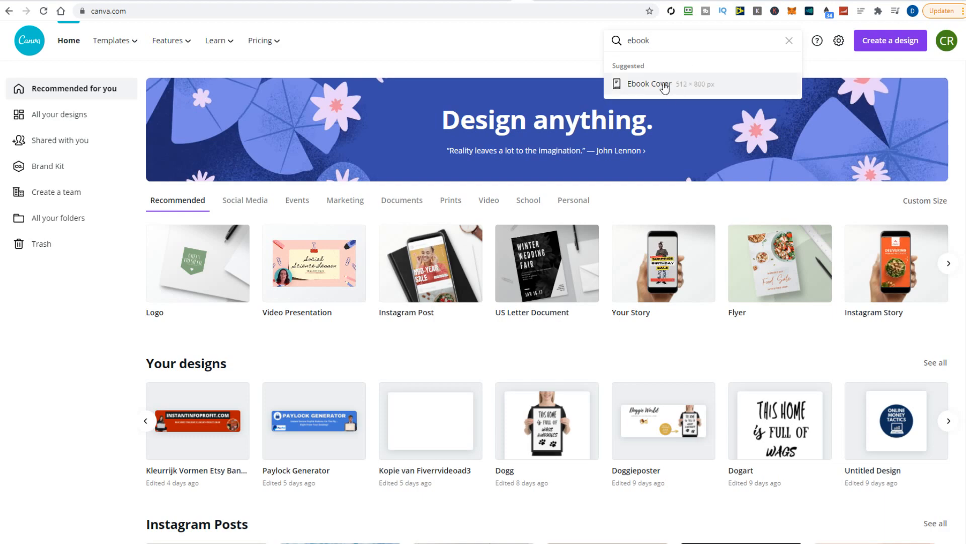
# Open the Ebook Cover templates, then create a custom 250 × 200 px design
pyautogui.click(649, 84)
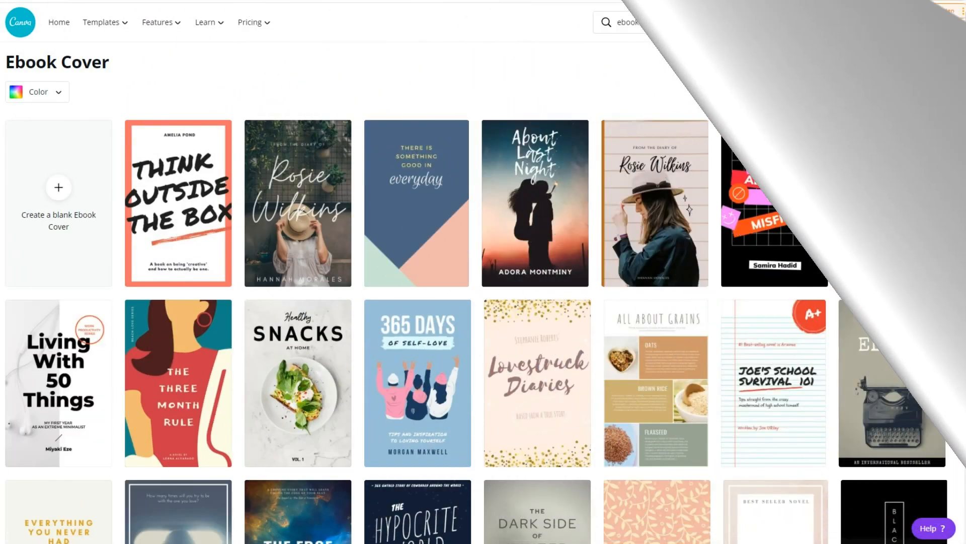
pyautogui.click(880, 22)
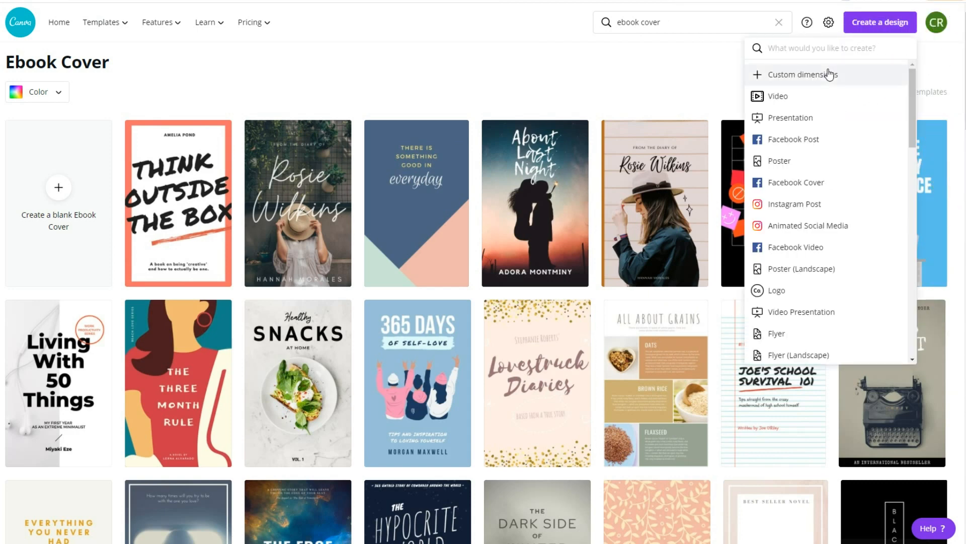
pyautogui.click(802, 74)
pyautogui.write('200')
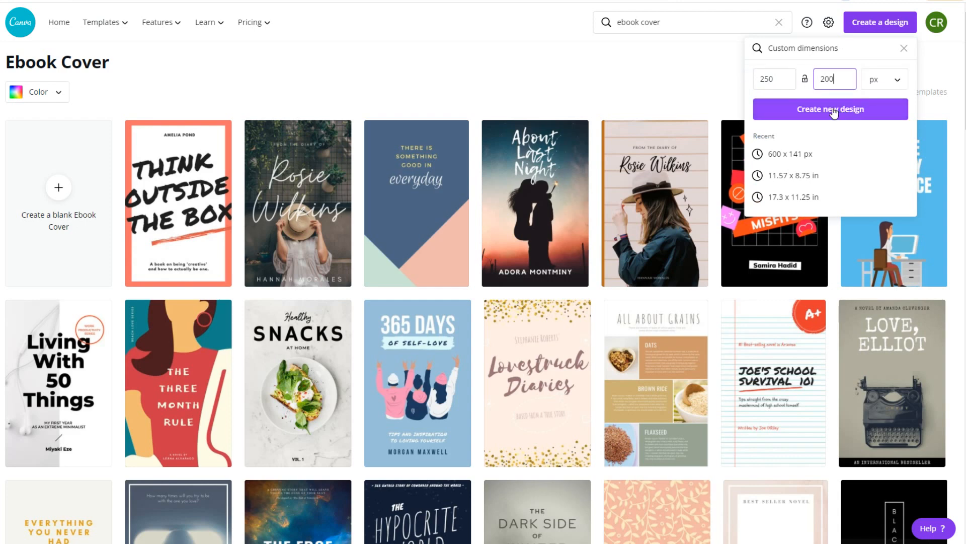
pyautogui.click(829, 108)
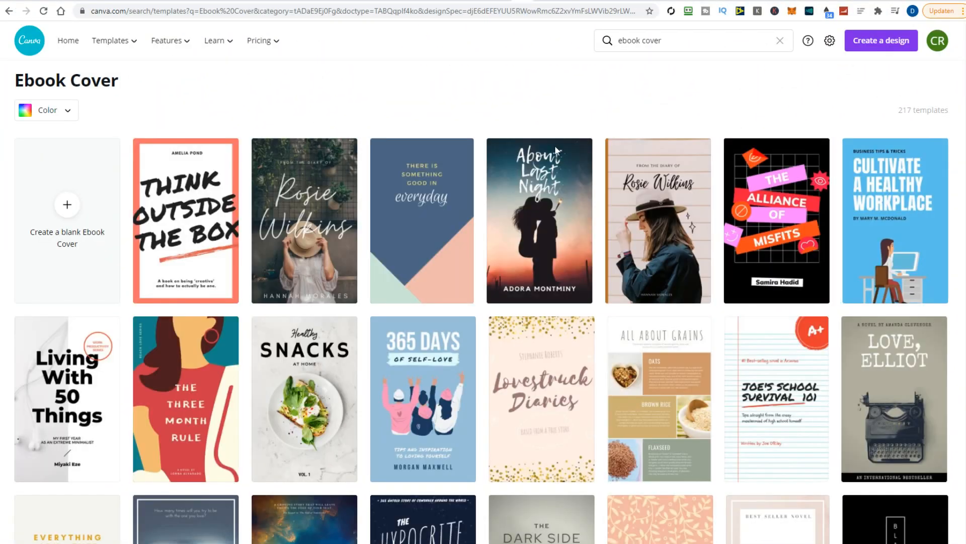
pyautogui.scroll(-3)
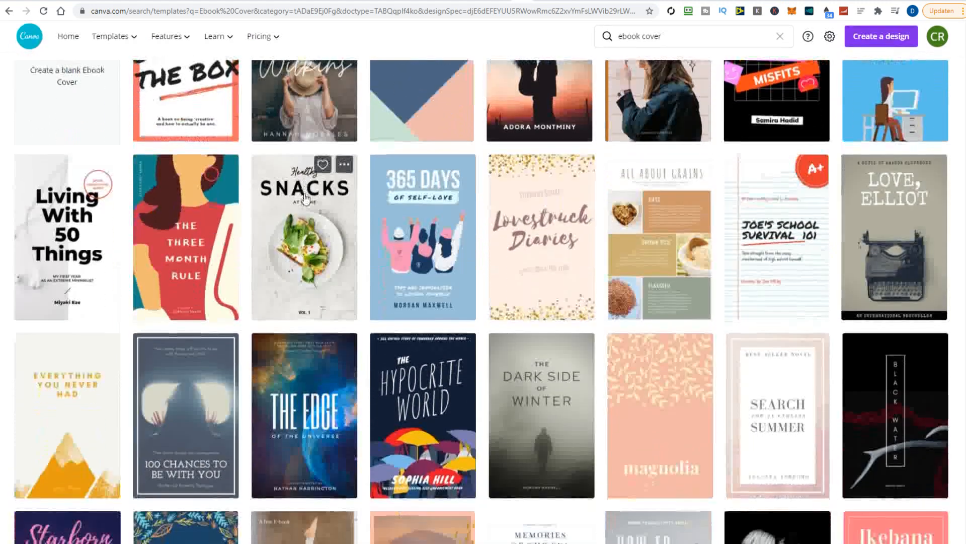
pyautogui.scroll(-3)
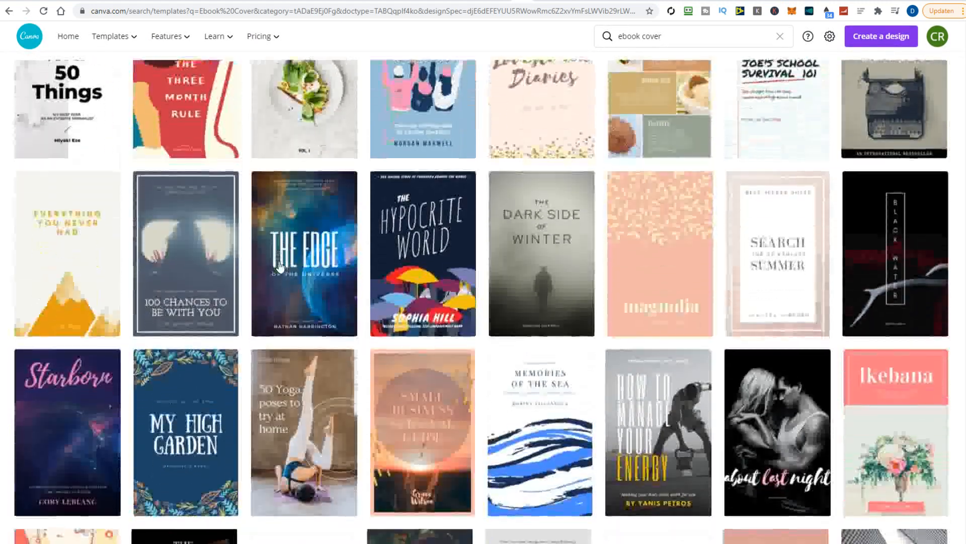
pyautogui.scroll(-3)
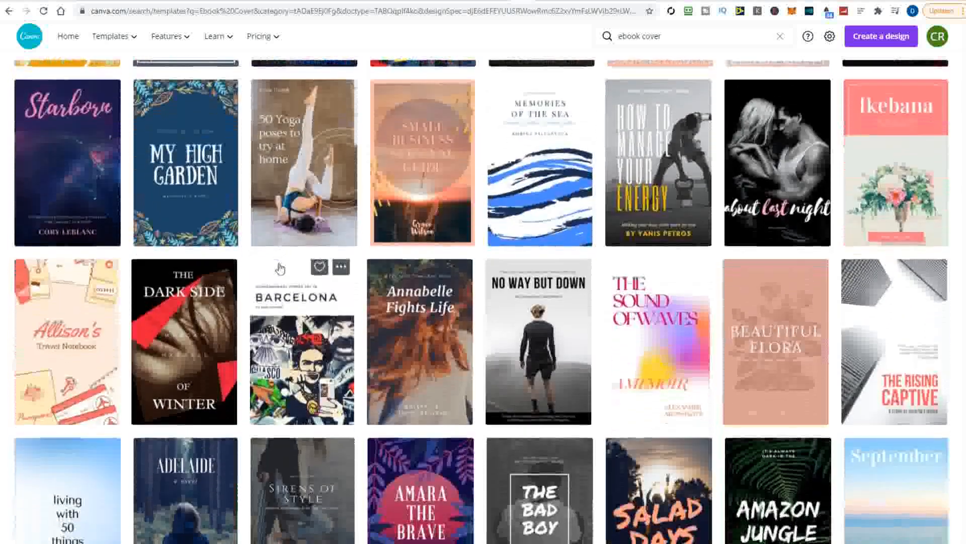
pyautogui.scroll(-3)
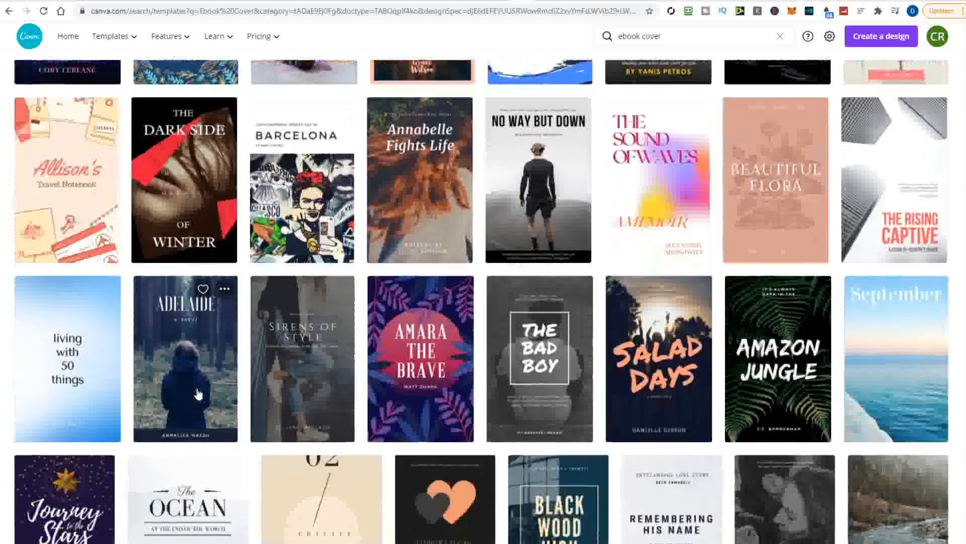
pyautogui.scroll(-3)
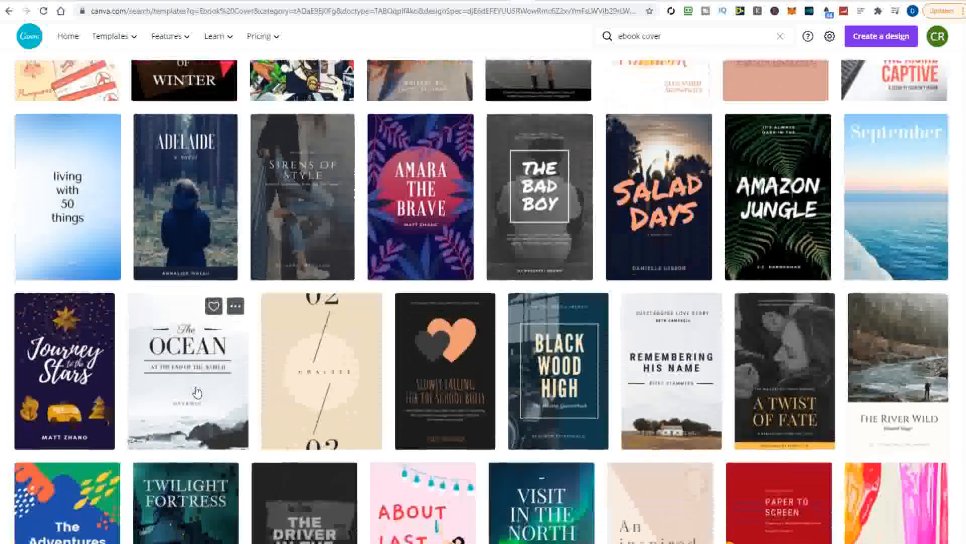
pyautogui.scroll(-3)
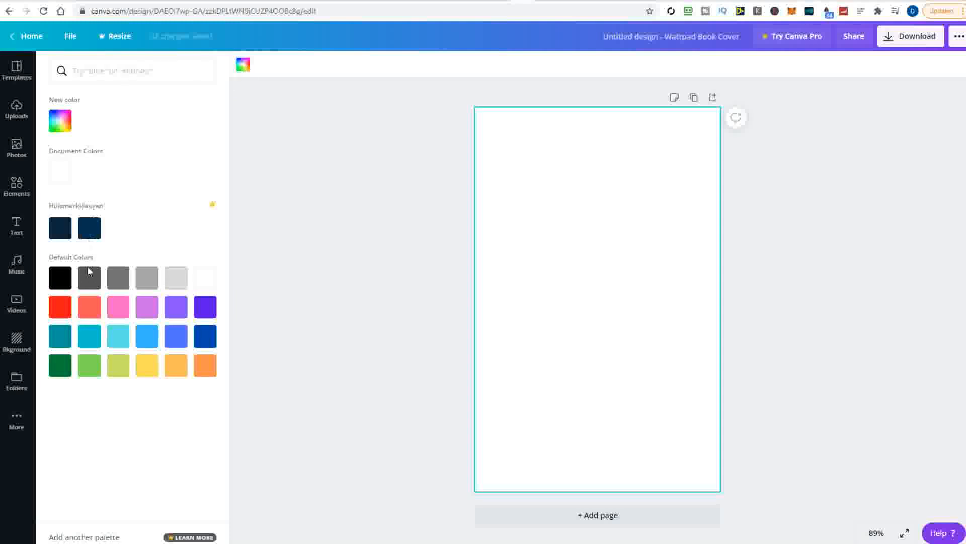
# Fill the cover background with a custom dark blue, #05548D, via the colour picker
pyautogui.click(147, 336)
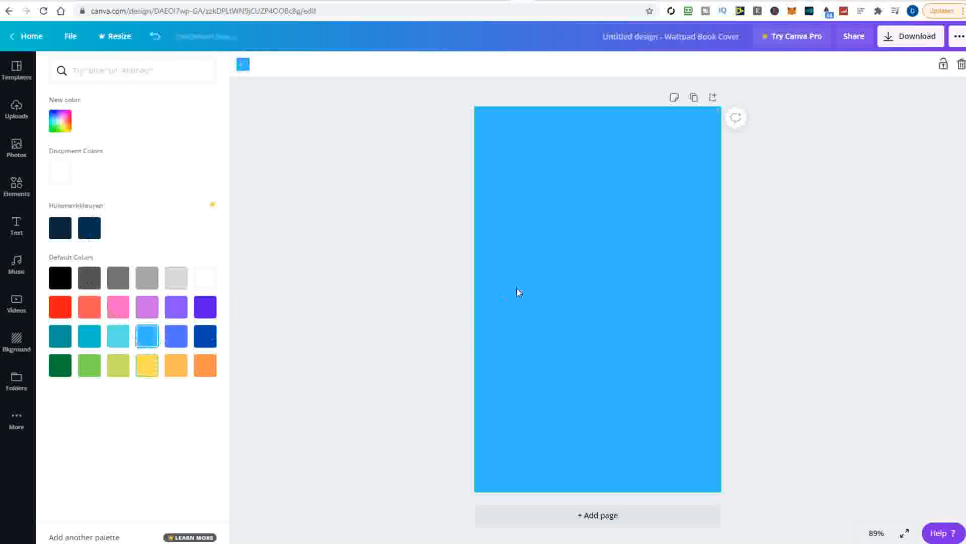
pyautogui.click(60, 121)
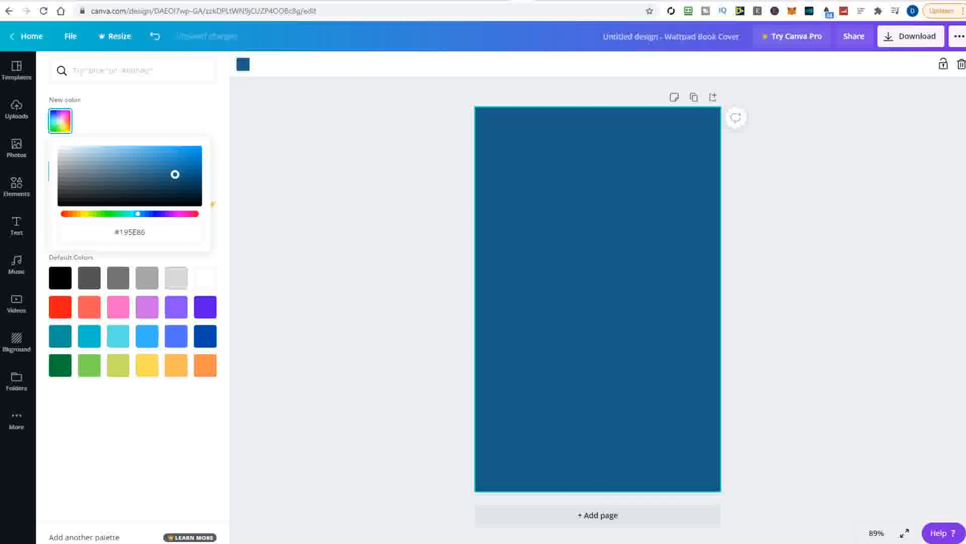
pyautogui.moveTo(174, 175); pyautogui.dragTo(192, 174)
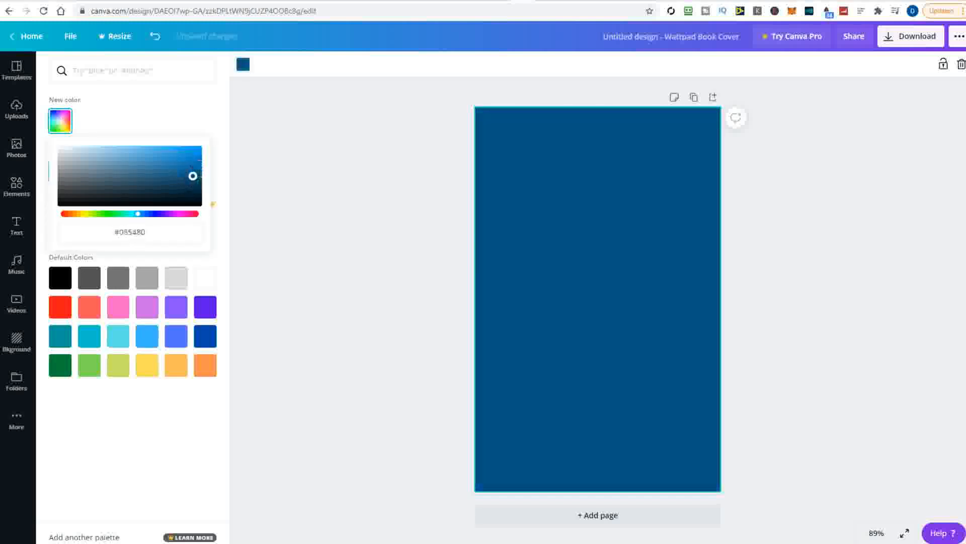
pyautogui.click(17, 70)
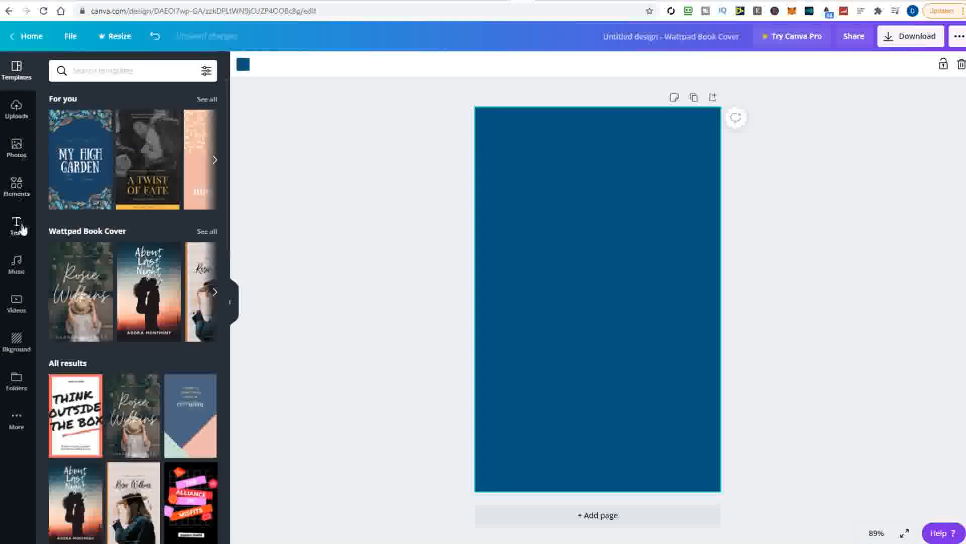
# Show the Text panel and browse through its font combinations
pyautogui.click(17, 227)
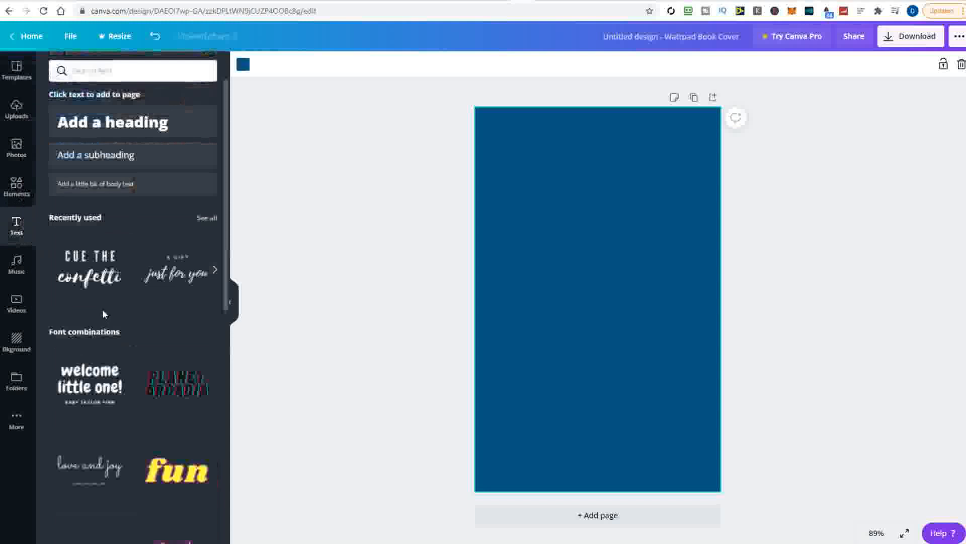
pyautogui.scroll(-3)
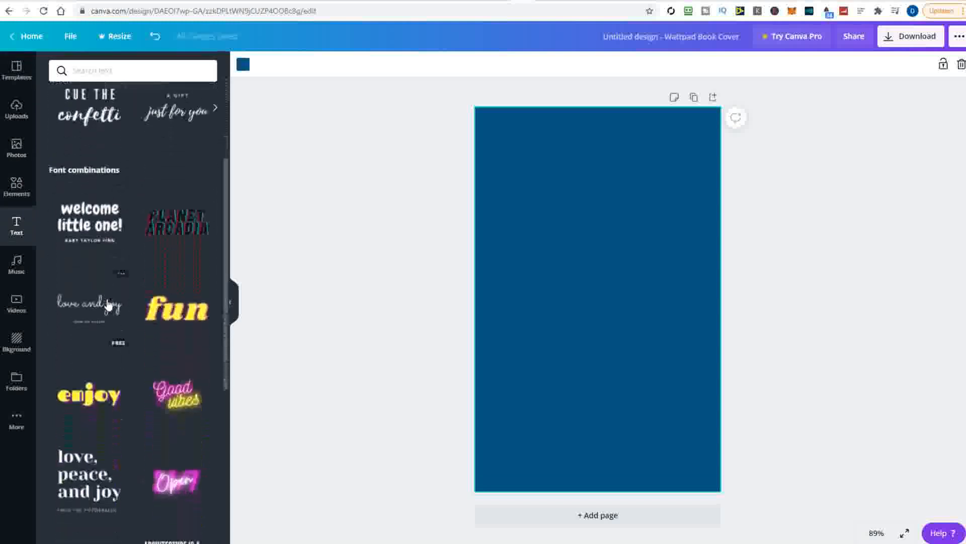
pyautogui.scroll(-3)
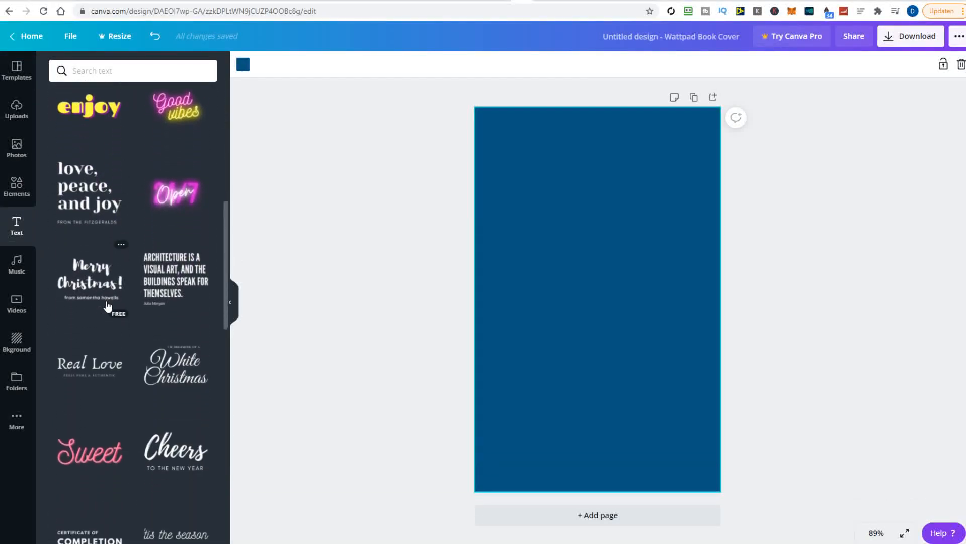
pyautogui.scroll(-3)
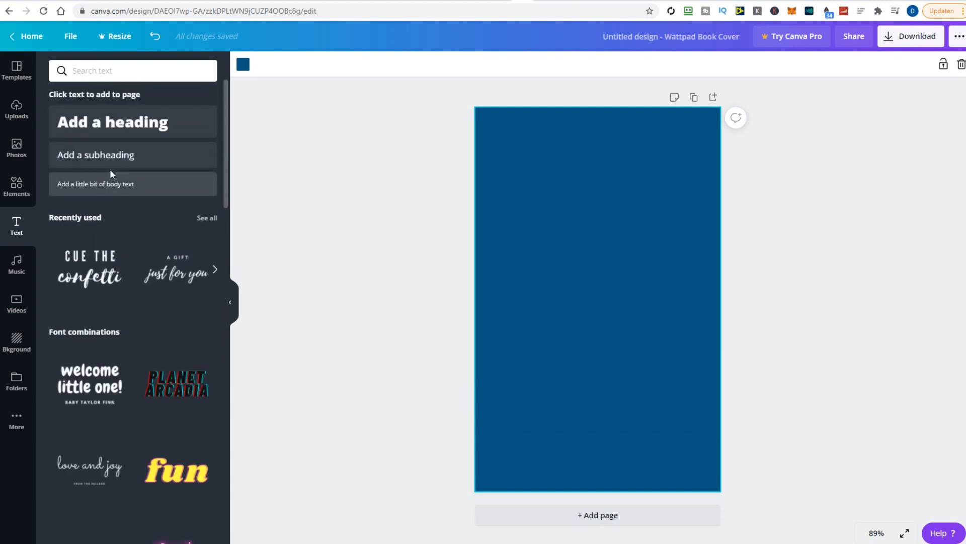
# Add a white heading reading 'My Book Title' to the middle of the cover
pyautogui.click(113, 122)
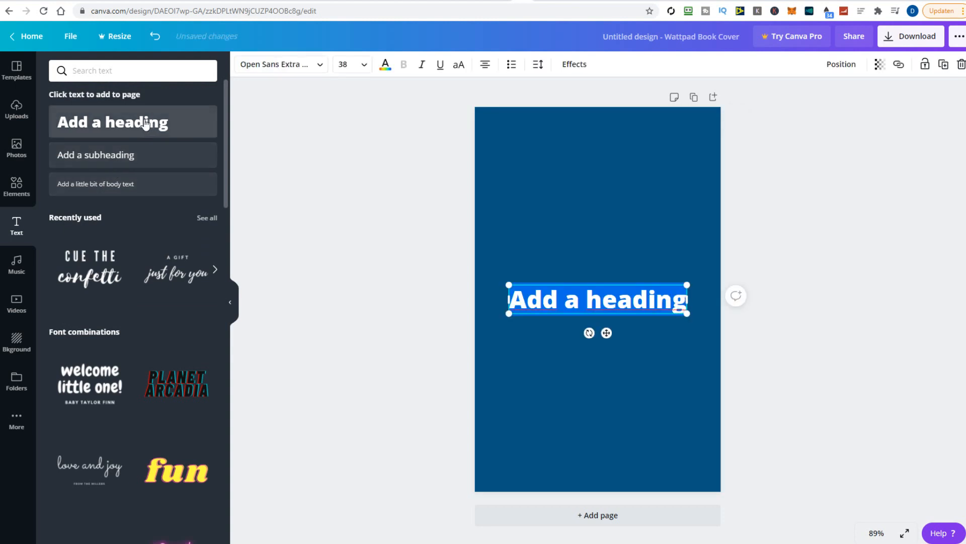
pyautogui.click(589, 300)
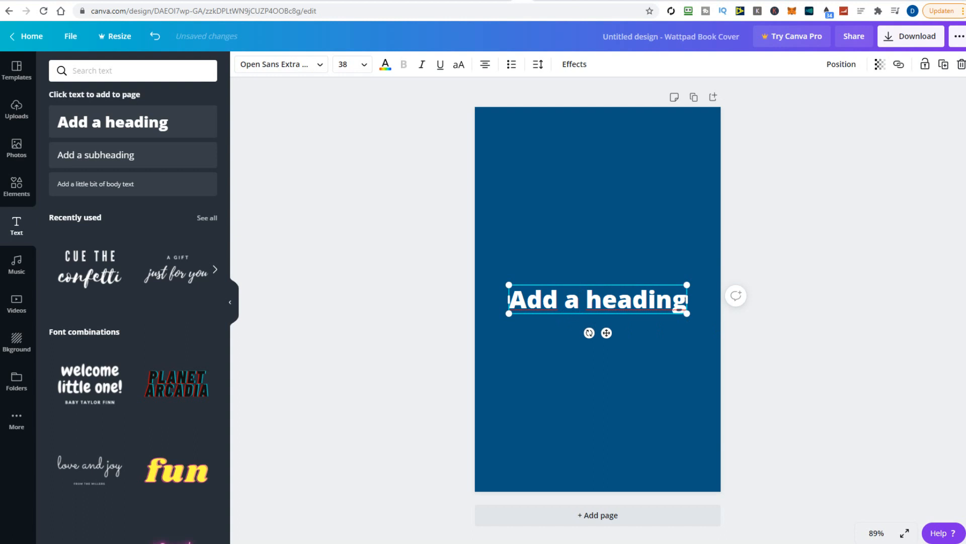
pyautogui.write('My Book T')
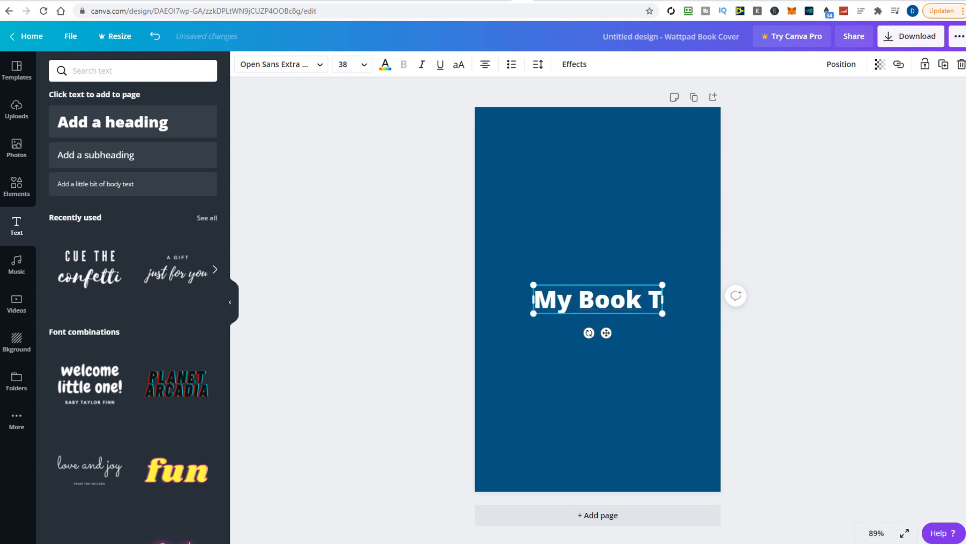
pyautogui.write('itle')
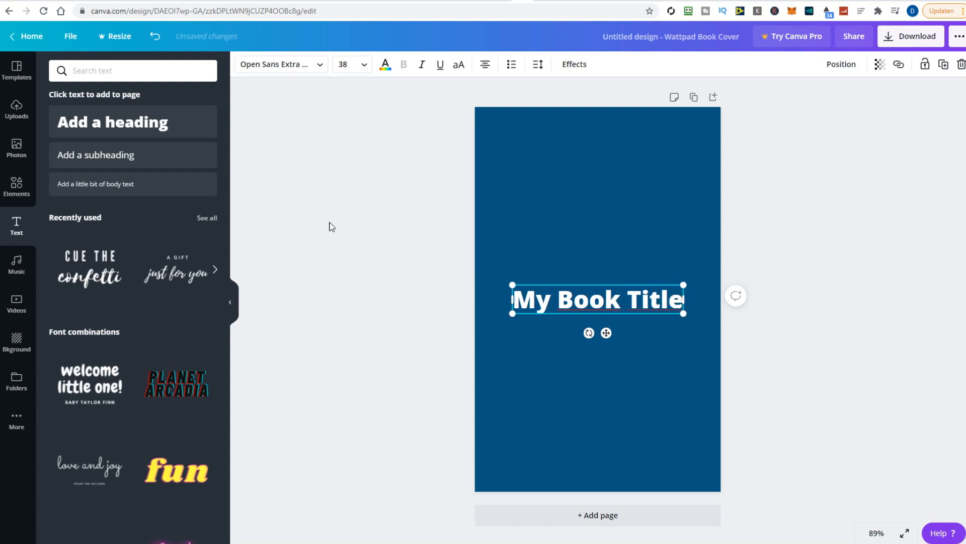
pyautogui.click(276, 65)
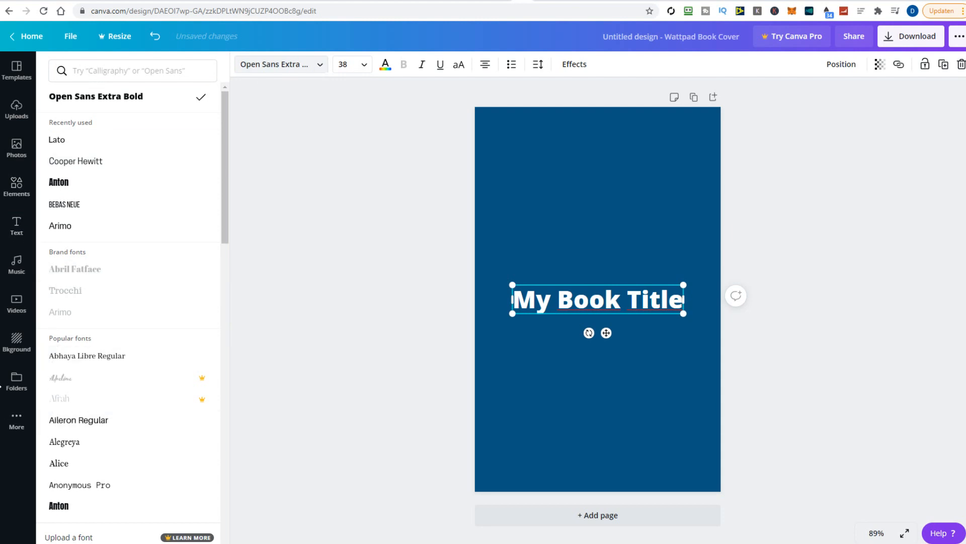
# Set the title in Bebas Neue and drag it up to the top centre of the cover
pyautogui.scroll(-3)
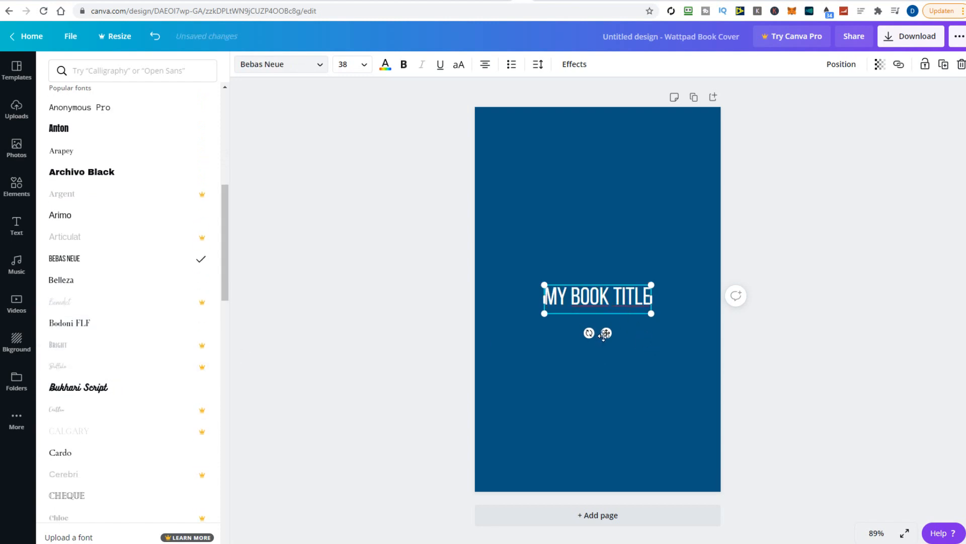
pyautogui.moveTo(597, 298); pyautogui.dragTo(597, 186)
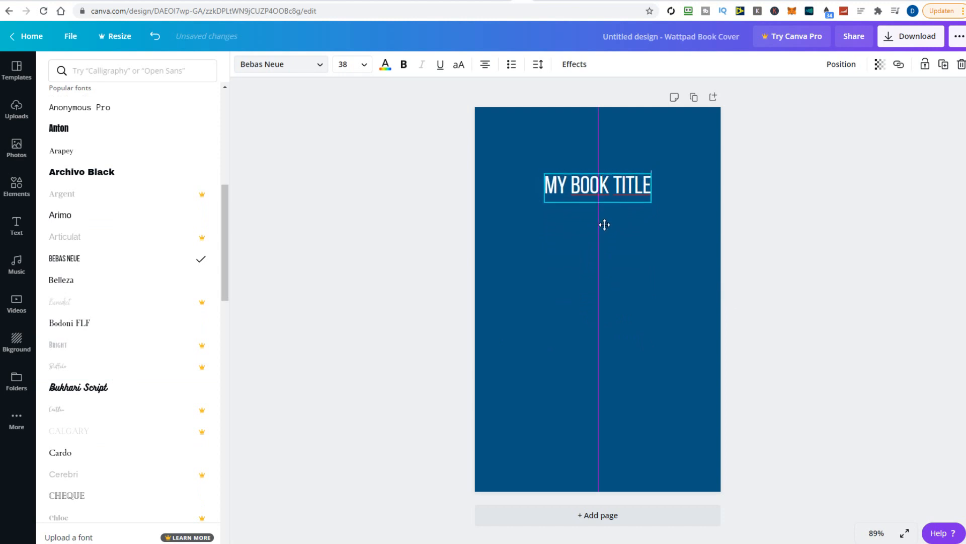
# Centre the title horizontally on the page using the Position align options
pyautogui.click(597, 185)
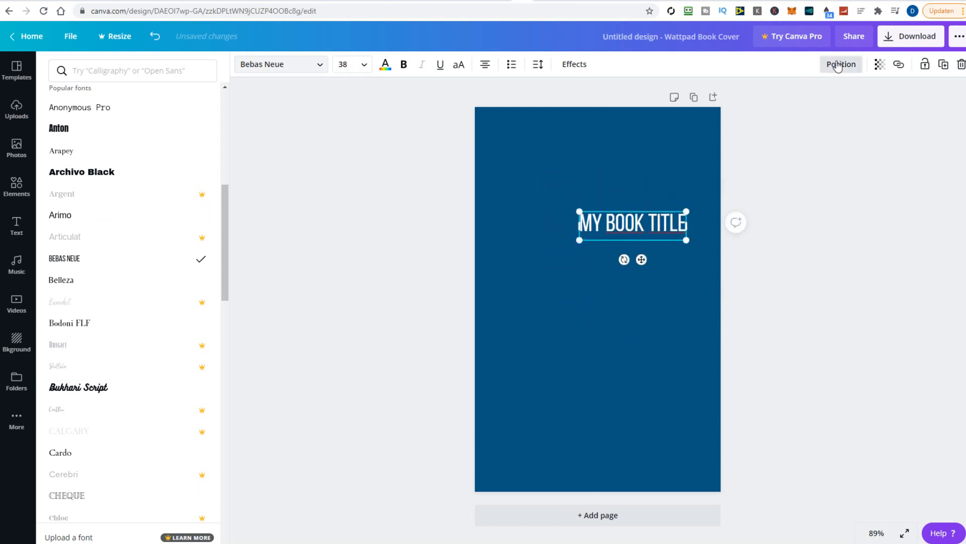
pyautogui.click(841, 64)
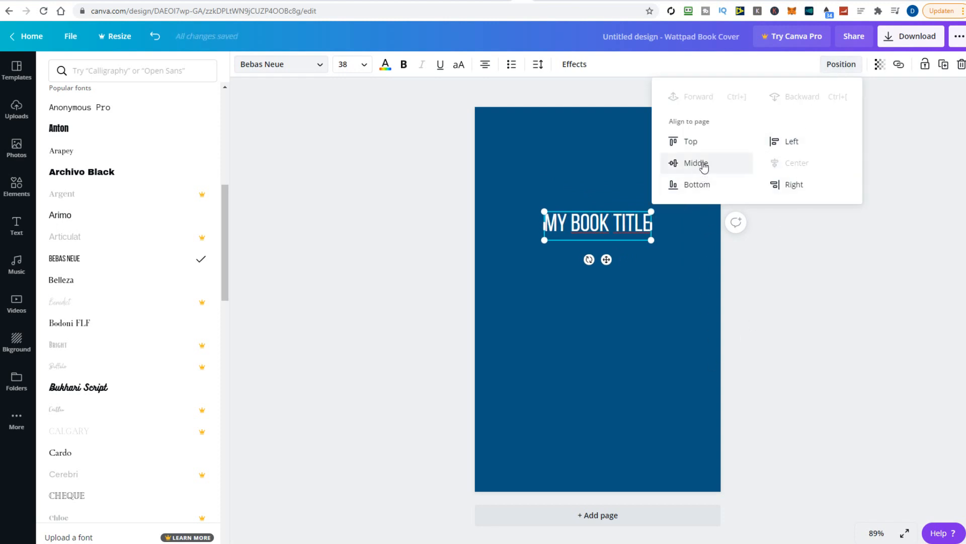
pyautogui.click(695, 163)
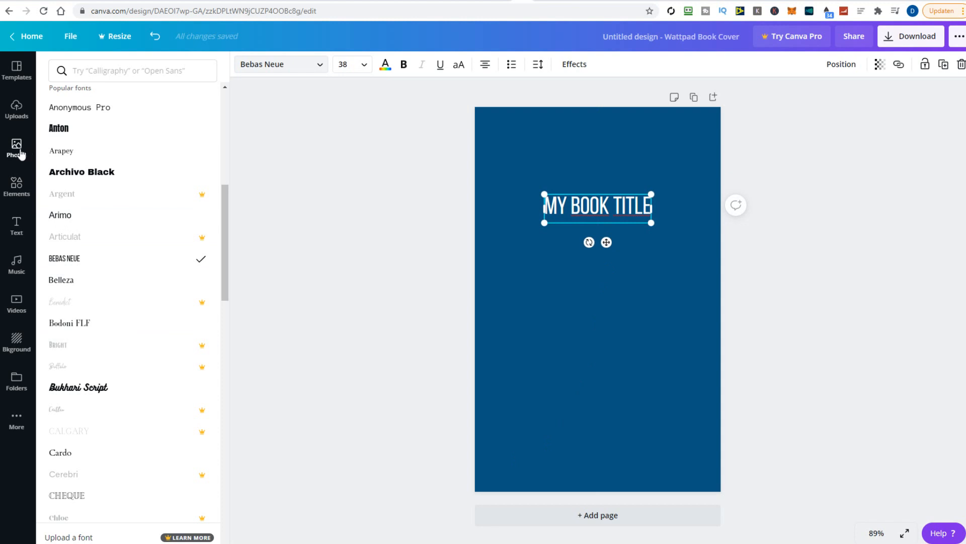
# Search Elements for 'house' and add the cartoon house illustration to the cover
pyautogui.click(17, 187)
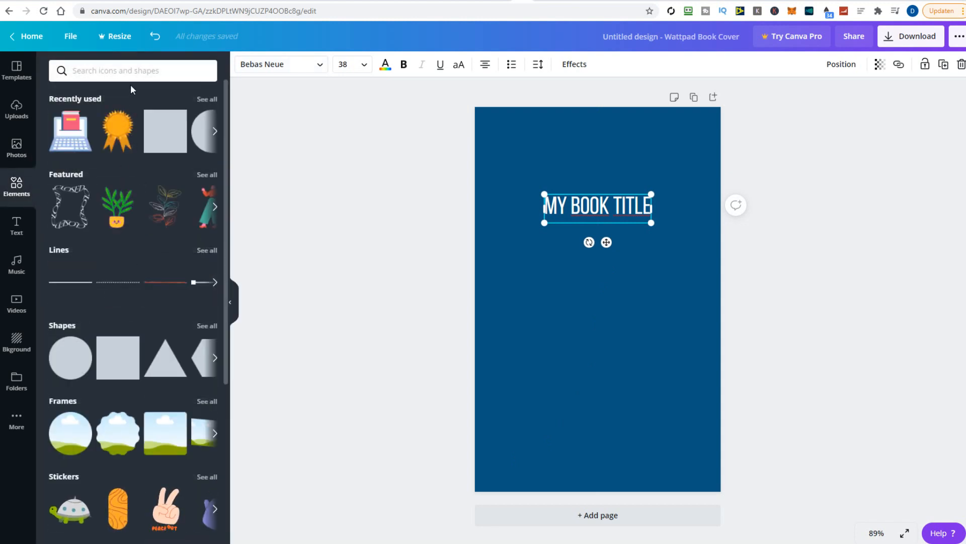
pyautogui.click(132, 69)
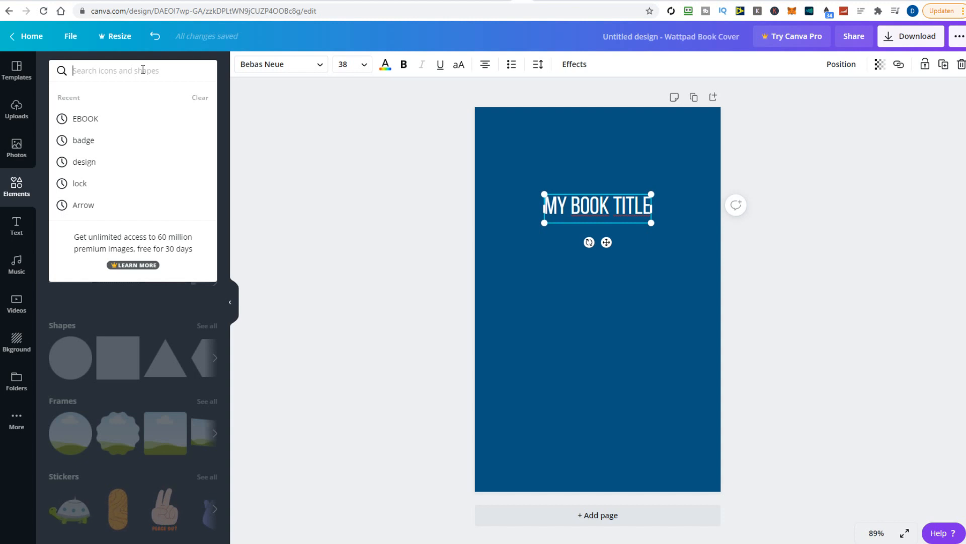
pyautogui.write('house')
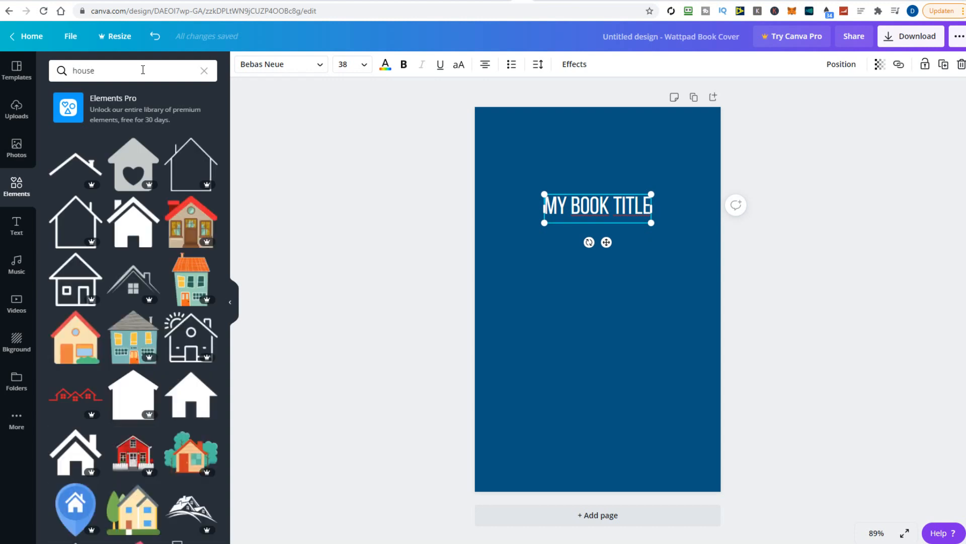
pyautogui.scroll(-3)
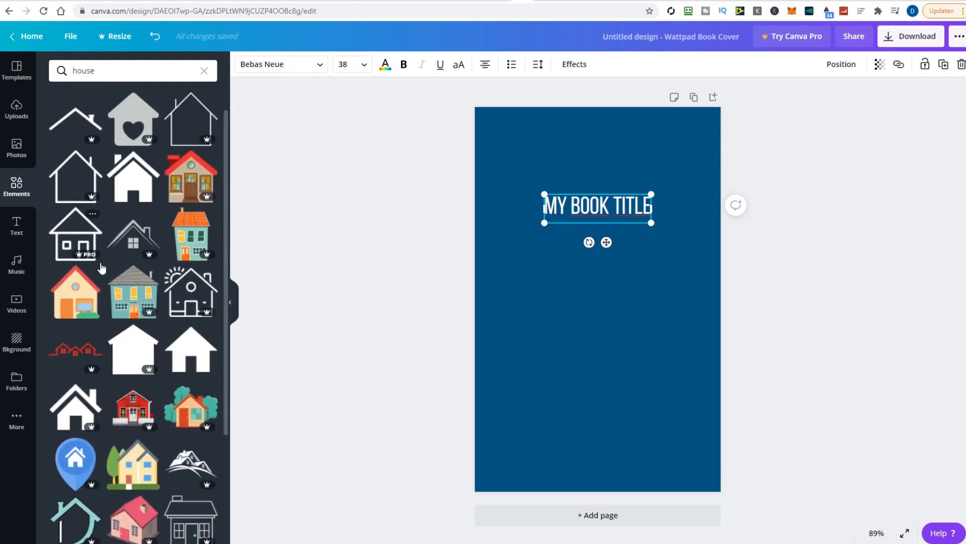
pyautogui.scroll(-3)
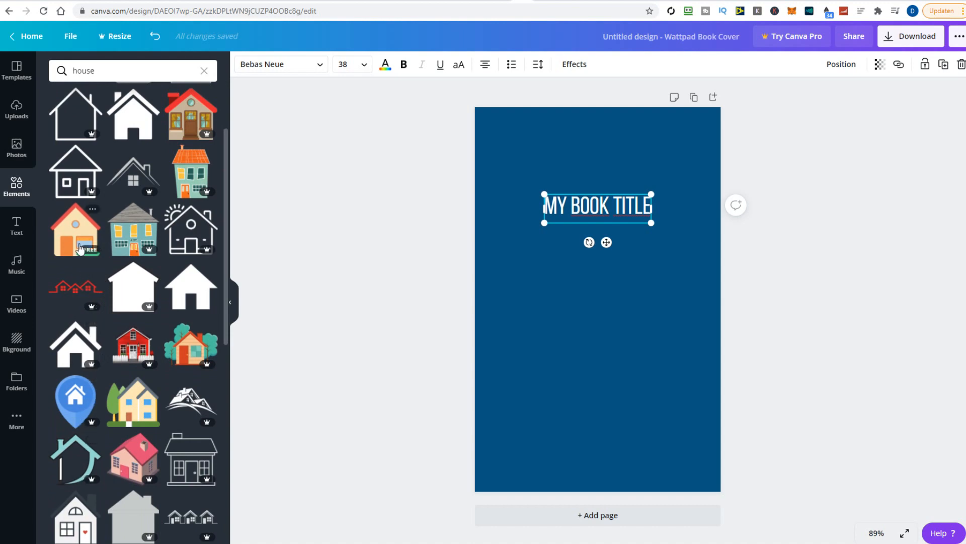
pyautogui.click(75, 229)
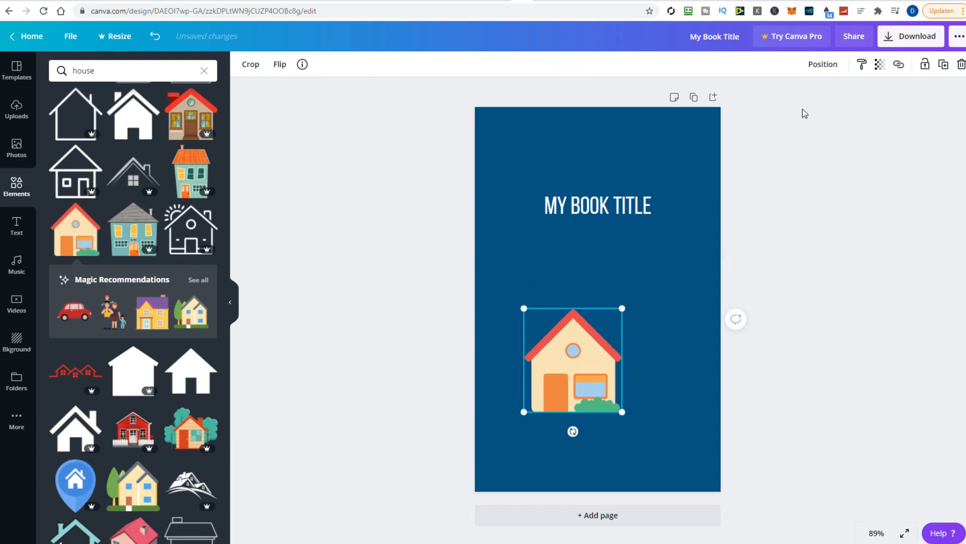
# Centre the house illustration horizontally on the page below the title
pyautogui.click(823, 64)
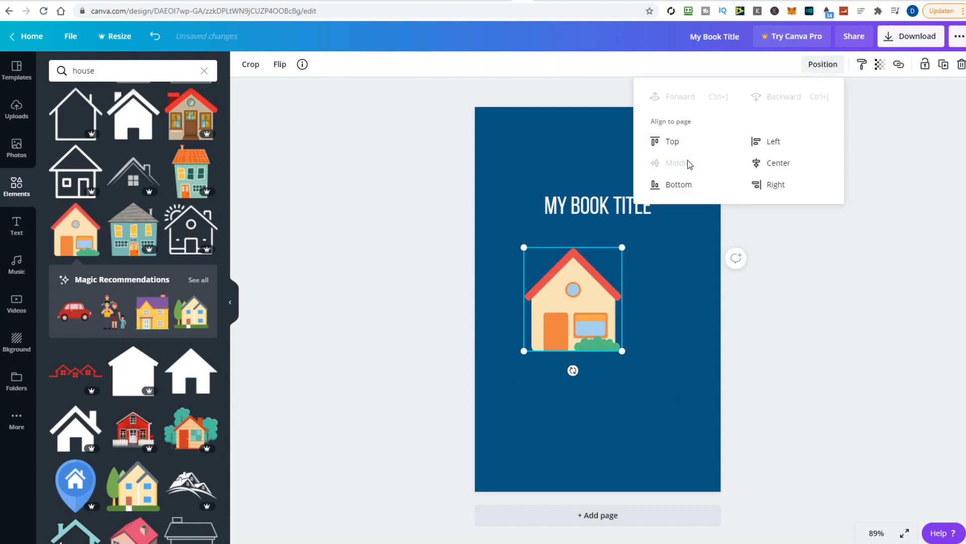
pyautogui.click(778, 163)
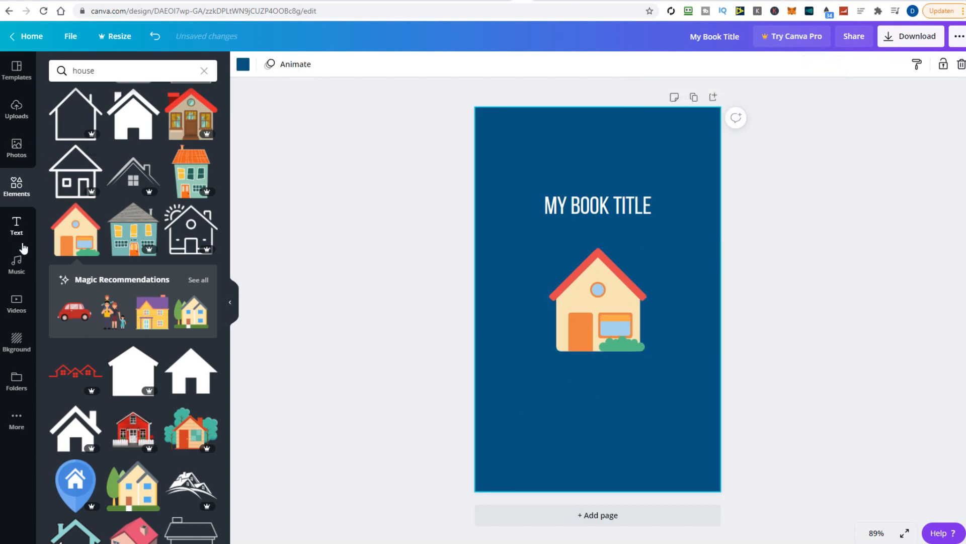
# Add a light orange 'By John Doe' subheading near the bottom of the cover
pyautogui.click(16, 225)
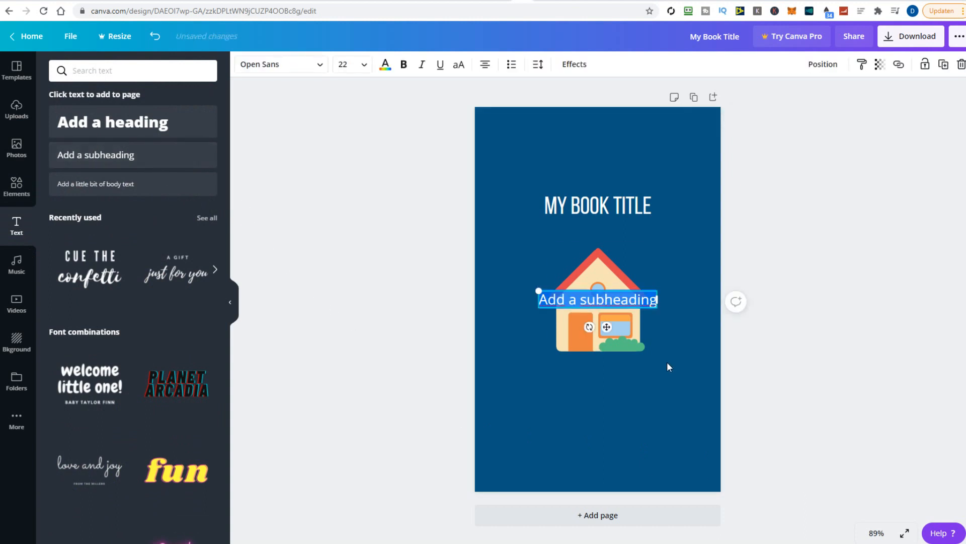
pyautogui.moveTo(597, 299); pyautogui.dragTo(597, 423)
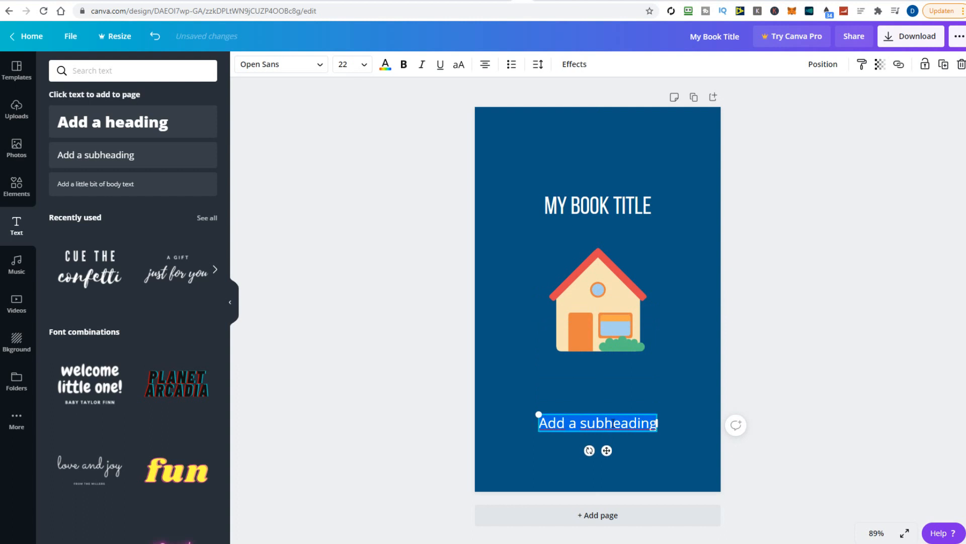
pyautogui.write('By John Doe')
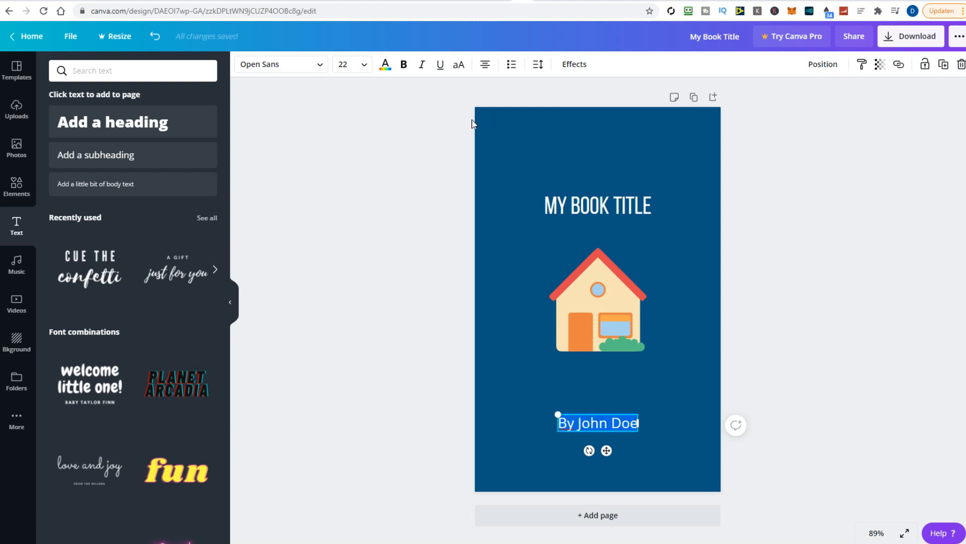
pyautogui.click(384, 65)
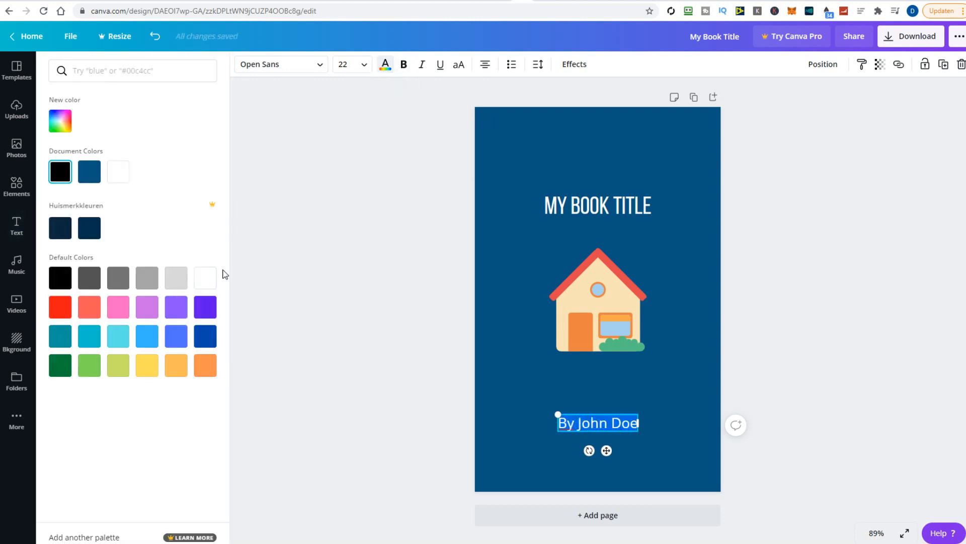
pyautogui.click(176, 366)
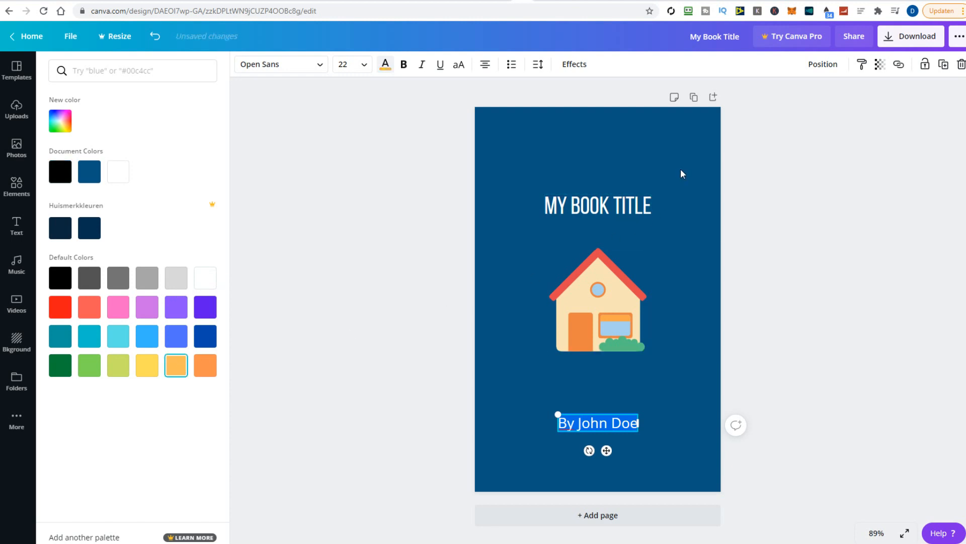
pyautogui.click(597, 298)
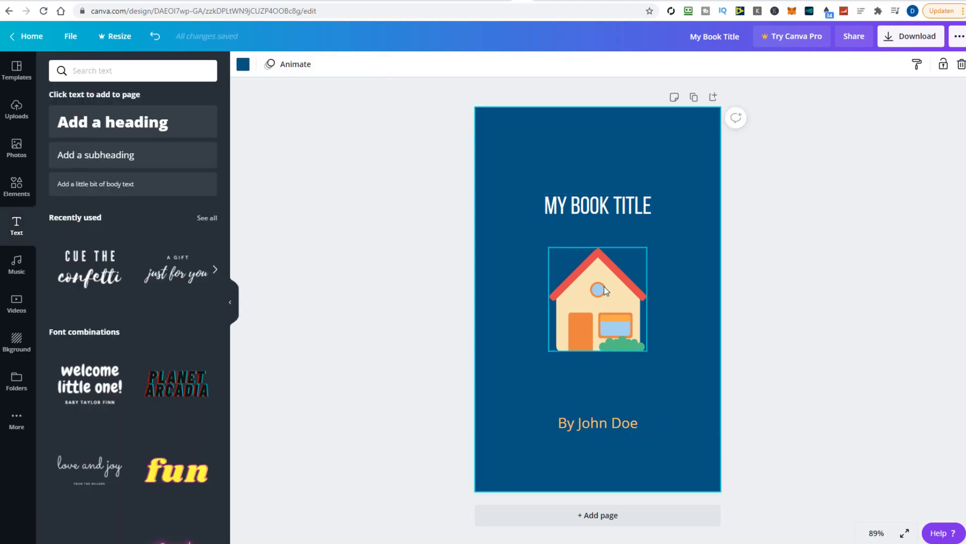
# Make the book title orange and bold
pyautogui.click(596, 206)
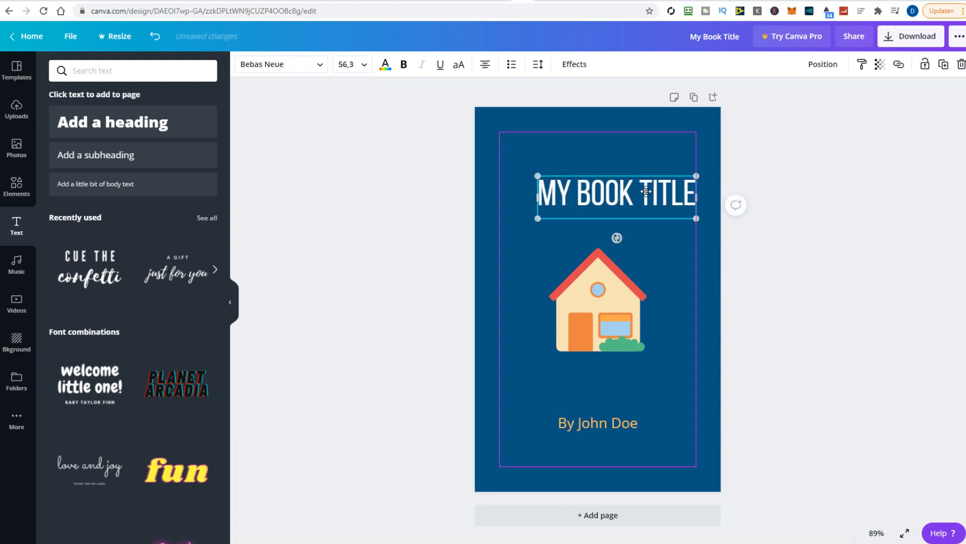
pyautogui.click(384, 64)
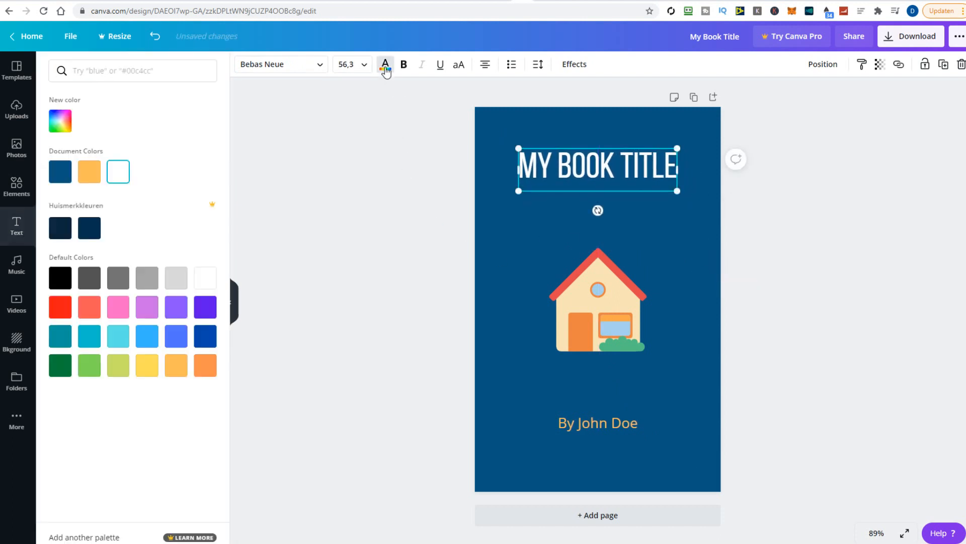
pyautogui.click(204, 364)
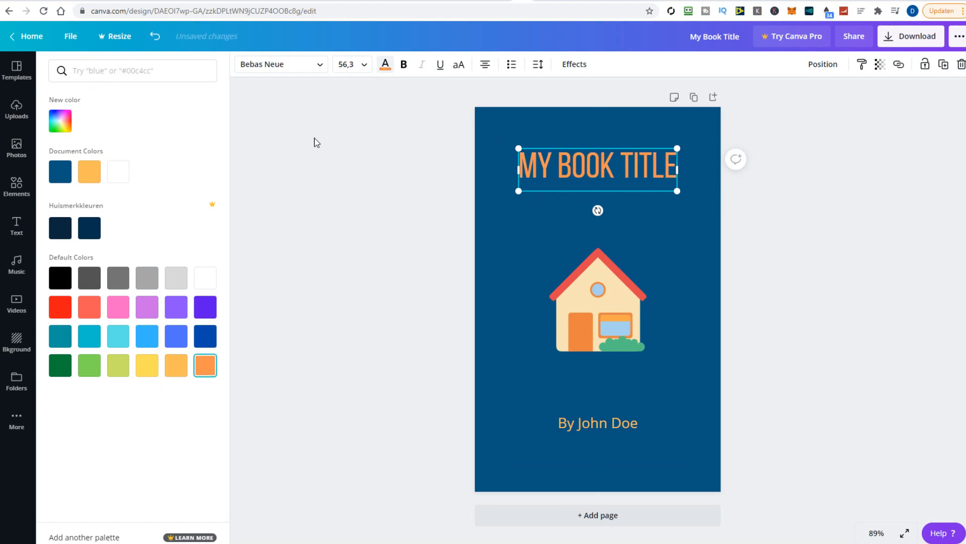
pyautogui.click(404, 65)
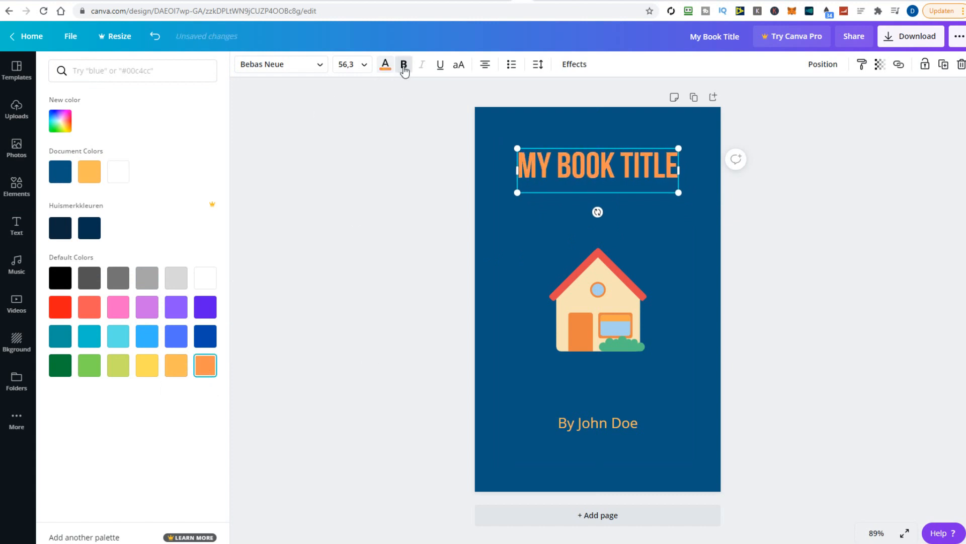
pyautogui.click(17, 227)
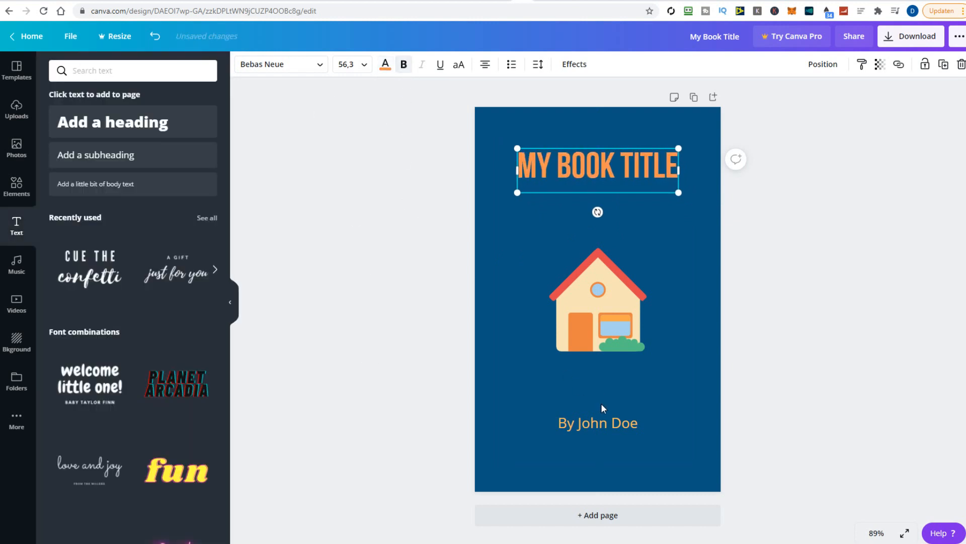
# Add a rectangle shape coloured orange as a banner across the top of the cover
pyautogui.click(597, 423)
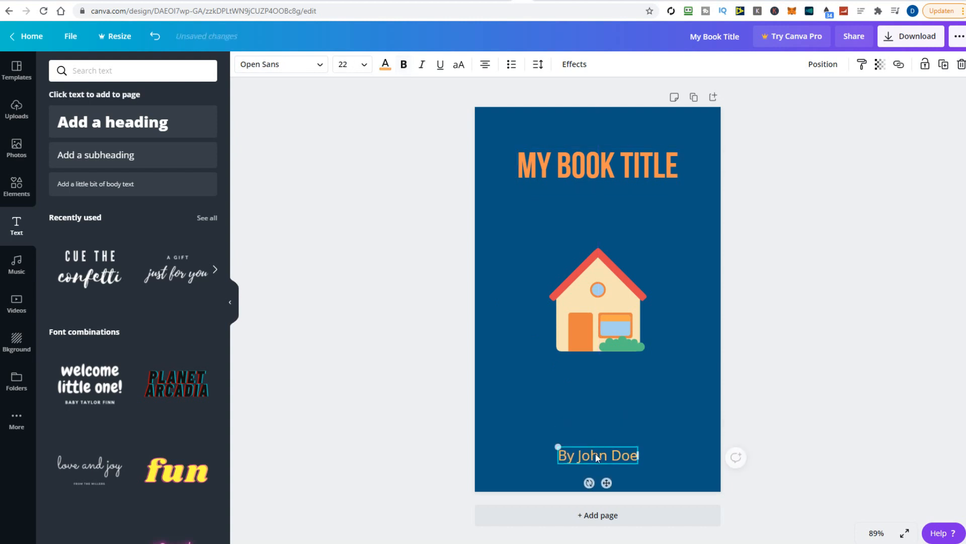
pyautogui.write('house')
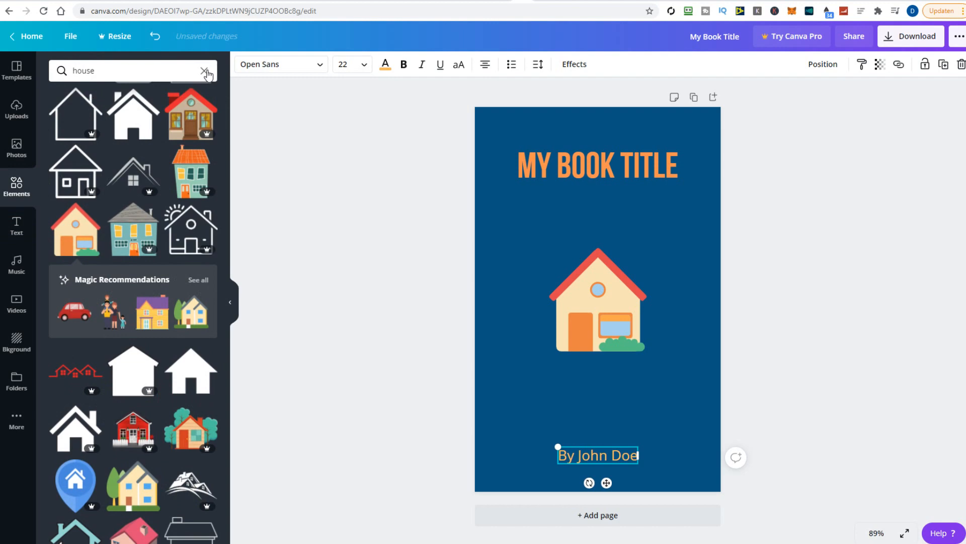
pyautogui.click(203, 70)
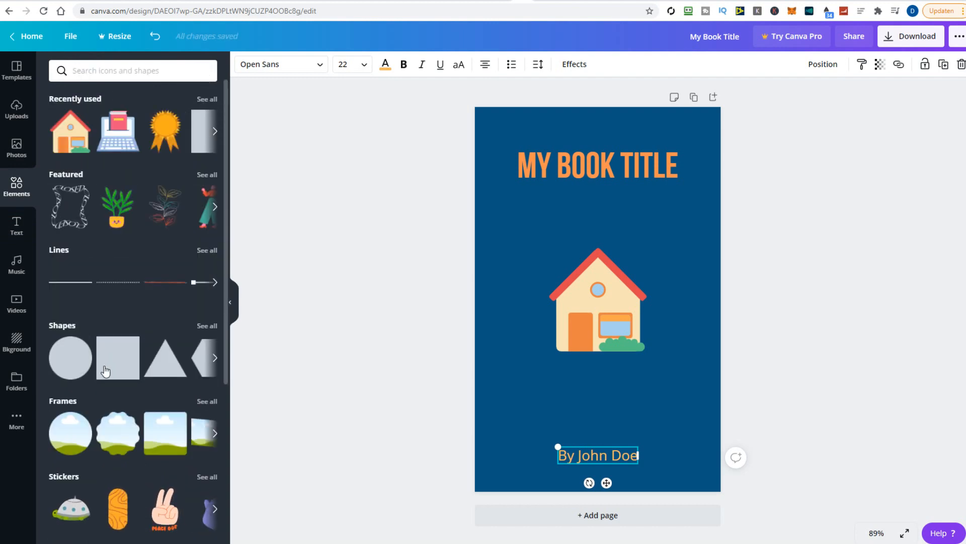
pyautogui.moveTo(117, 357)
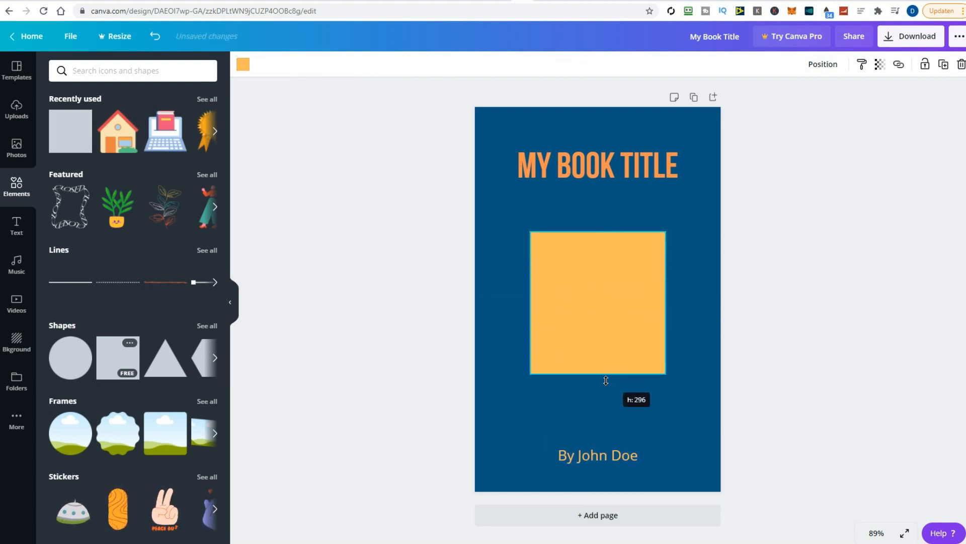
pyautogui.click(823, 65)
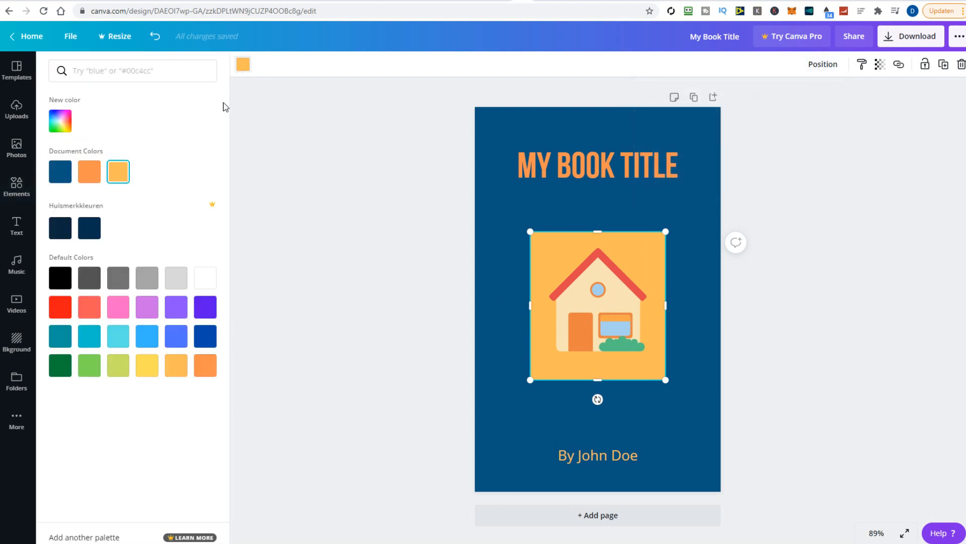
pyautogui.click(205, 278)
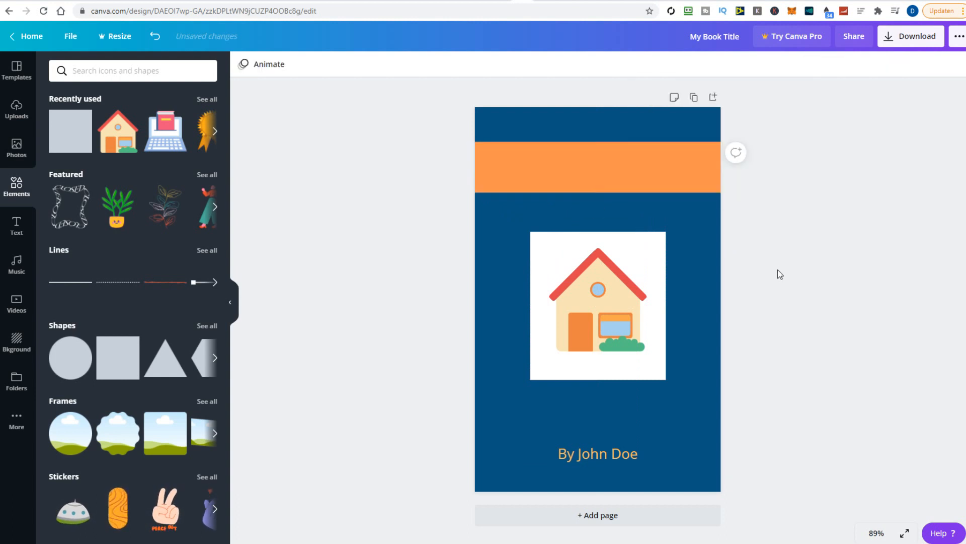
# Recolour the MY BOOK TITLE text white on the orange top banner
pyautogui.click(822, 64)
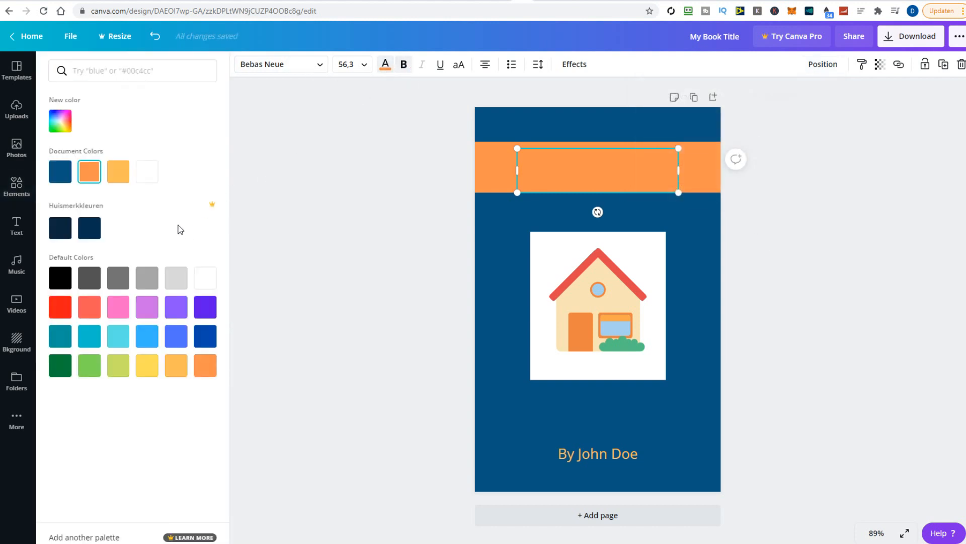
pyautogui.click(147, 171)
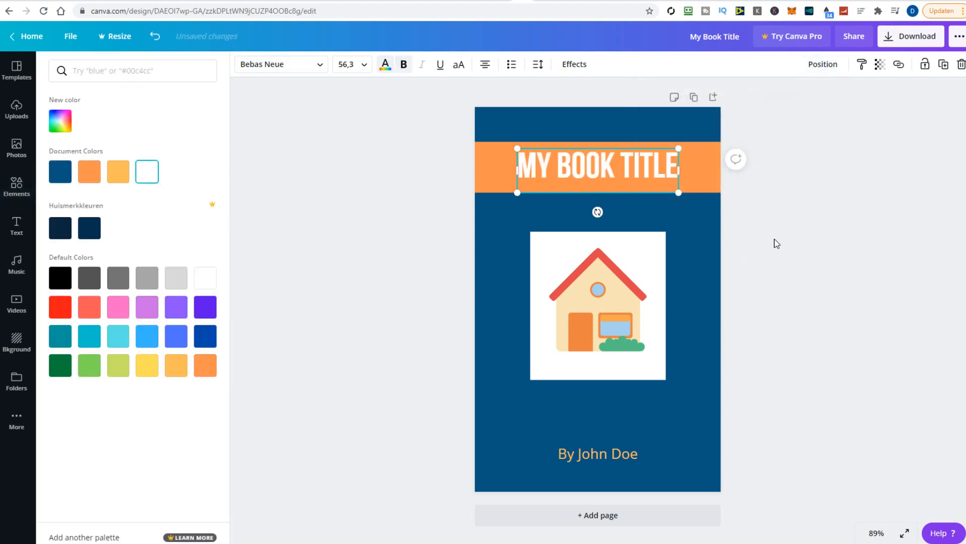
pyautogui.click(16, 187)
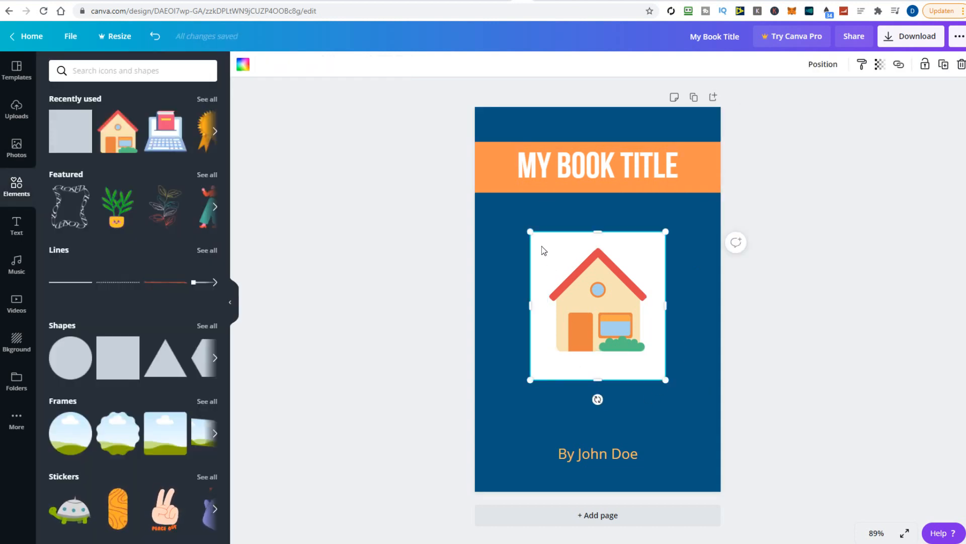
# Lower the house picture's transparency to about 57 so the blue shows through
pyautogui.click(880, 64)
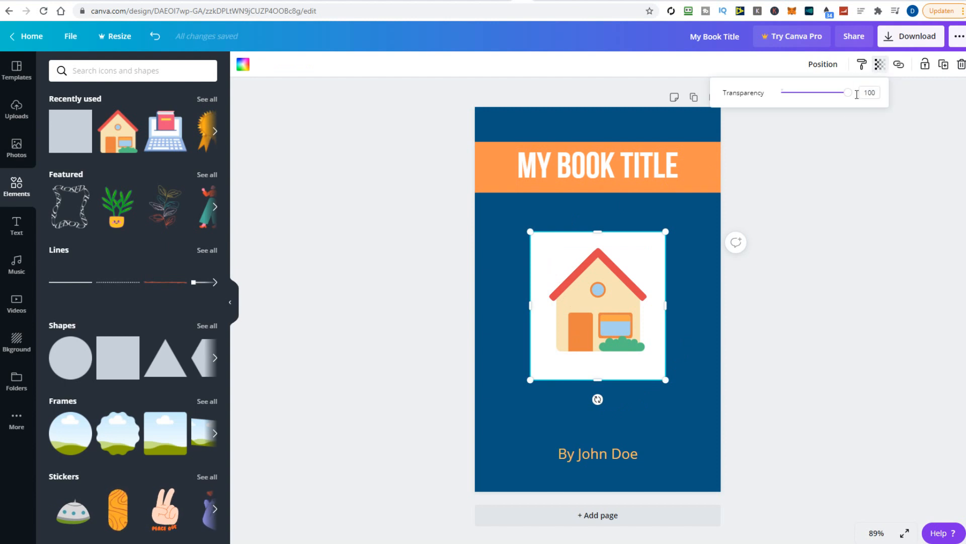
pyautogui.moveTo(850, 92); pyautogui.dragTo(828, 91)
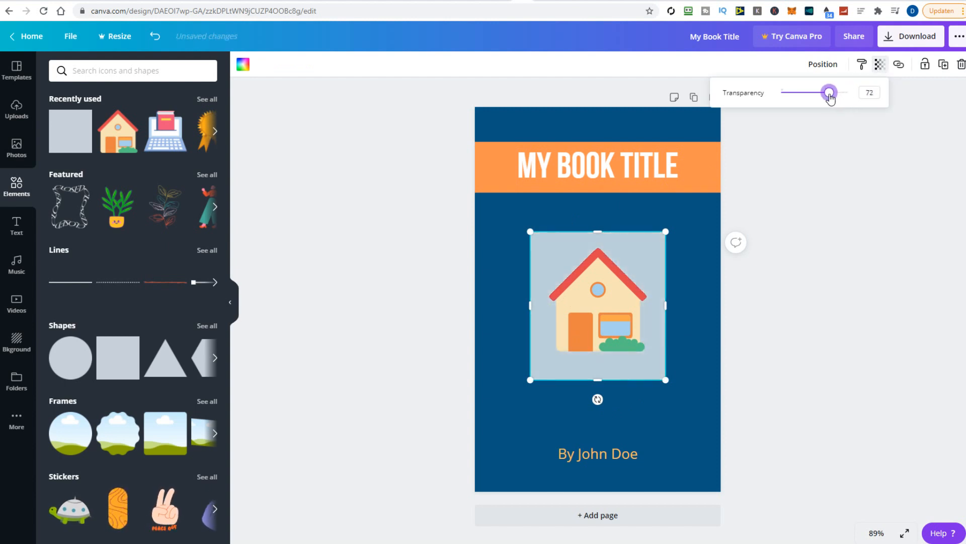
pyautogui.moveTo(828, 92); pyautogui.dragTo(820, 92)
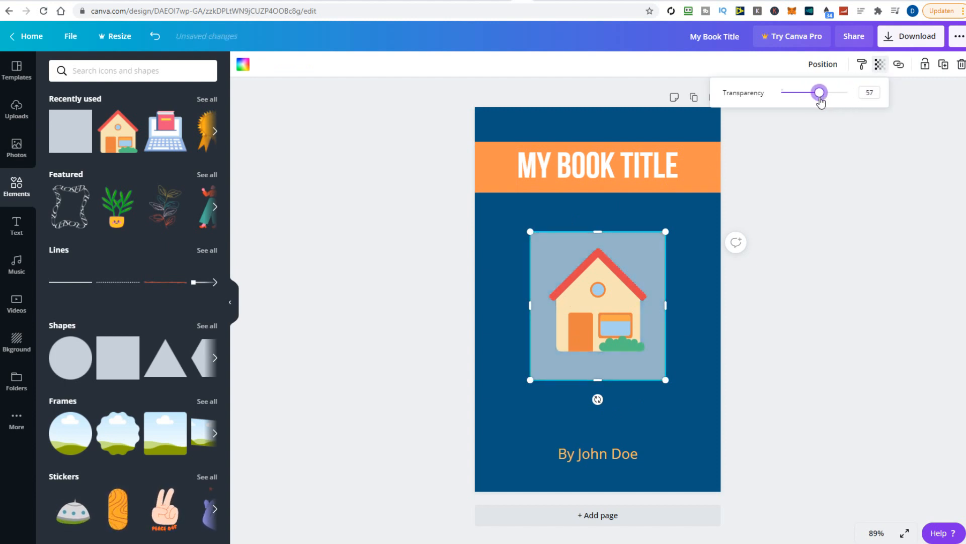
pyautogui.moveTo(819, 92); pyautogui.dragTo(795, 93)
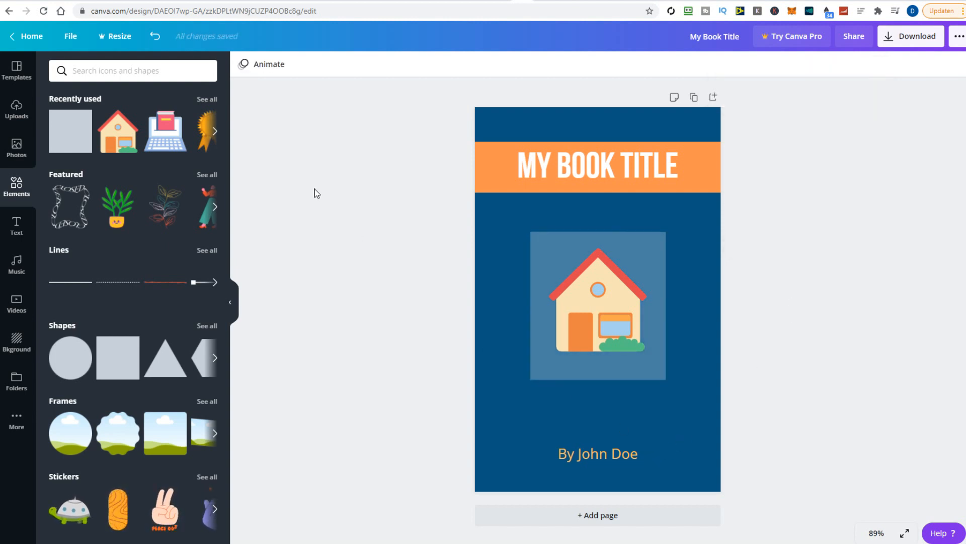
# Add a bottom orange banner and make the BY JOHN DOE author line white and uppercase
pyautogui.click(597, 167)
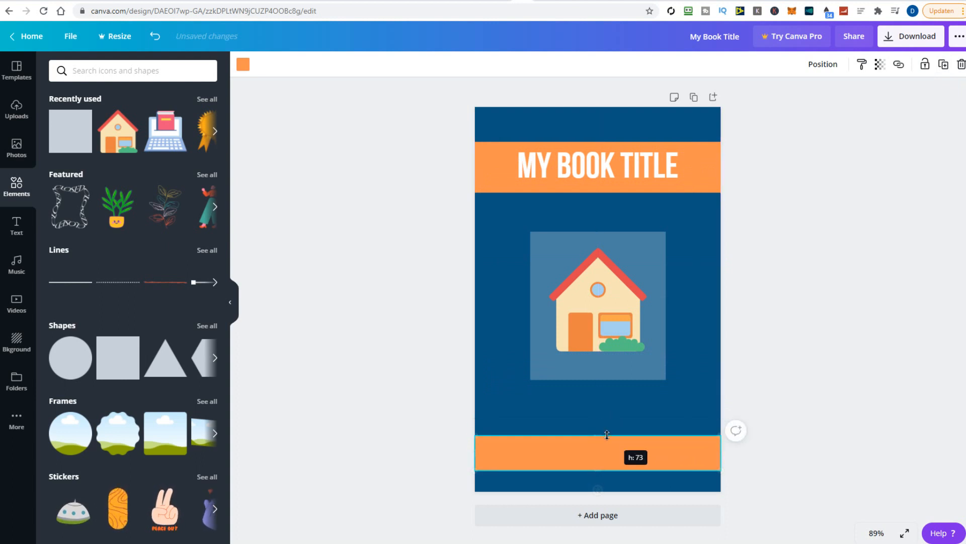
pyautogui.click(822, 64)
pyautogui.write('By John Doe')
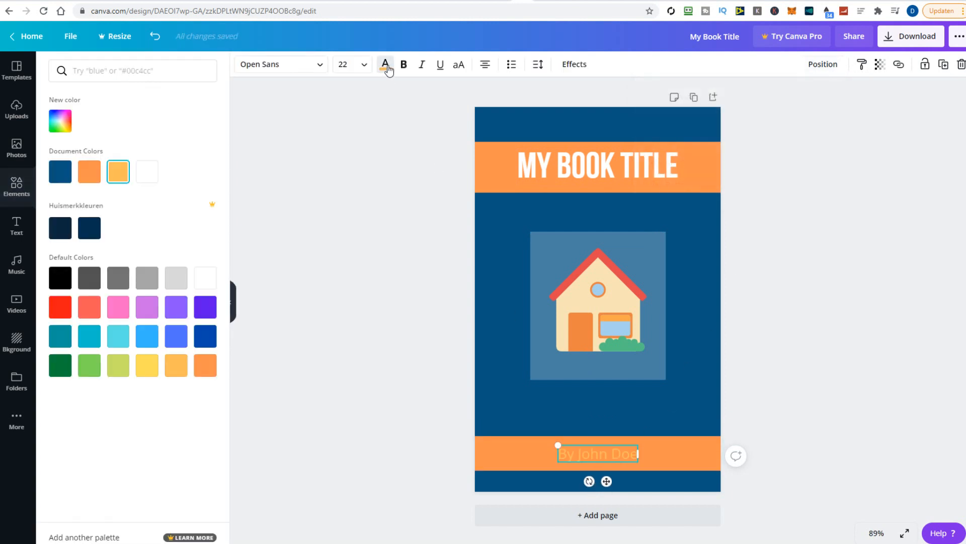
pyautogui.click(59, 227)
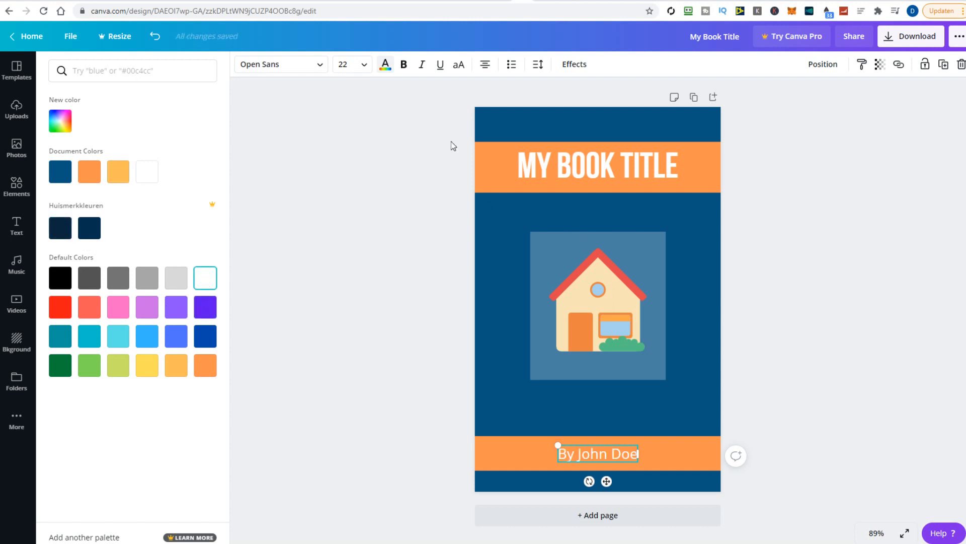
pyautogui.click(458, 64)
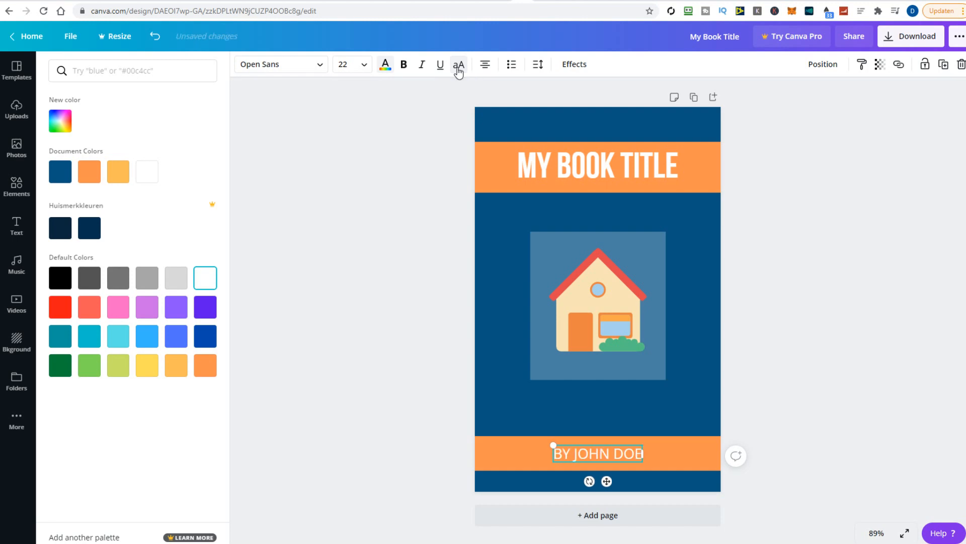
pyautogui.click(18, 187)
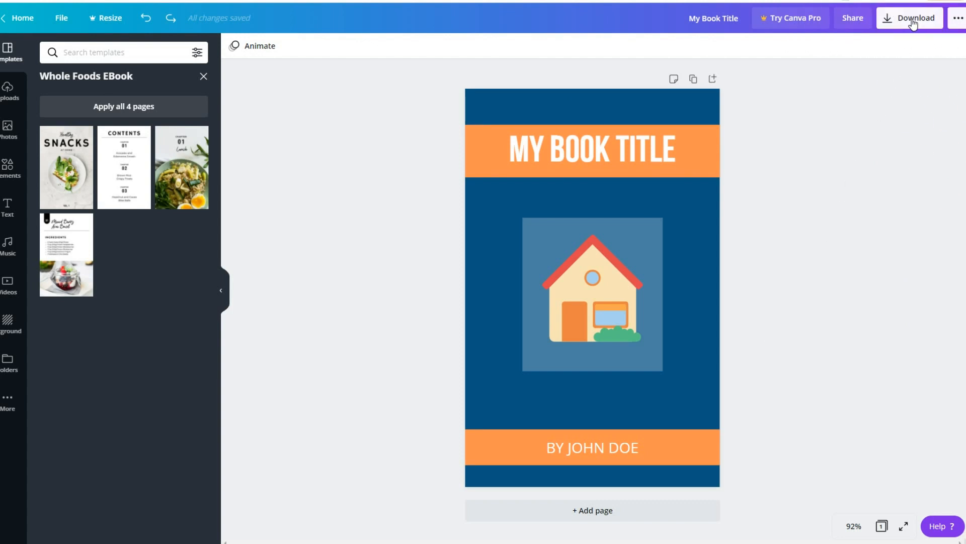
# Download the finished blue cover as a PNG image
pyautogui.click(909, 17)
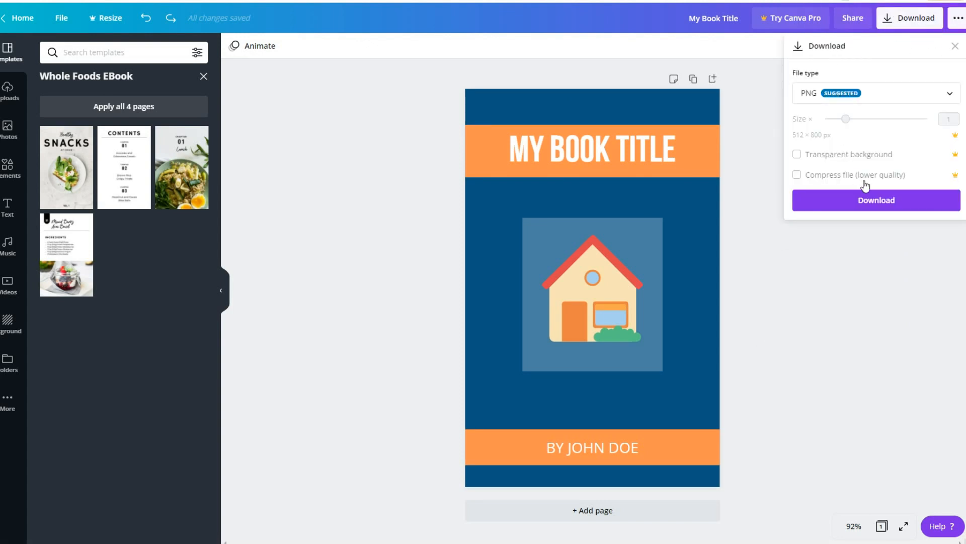
pyautogui.click(875, 200)
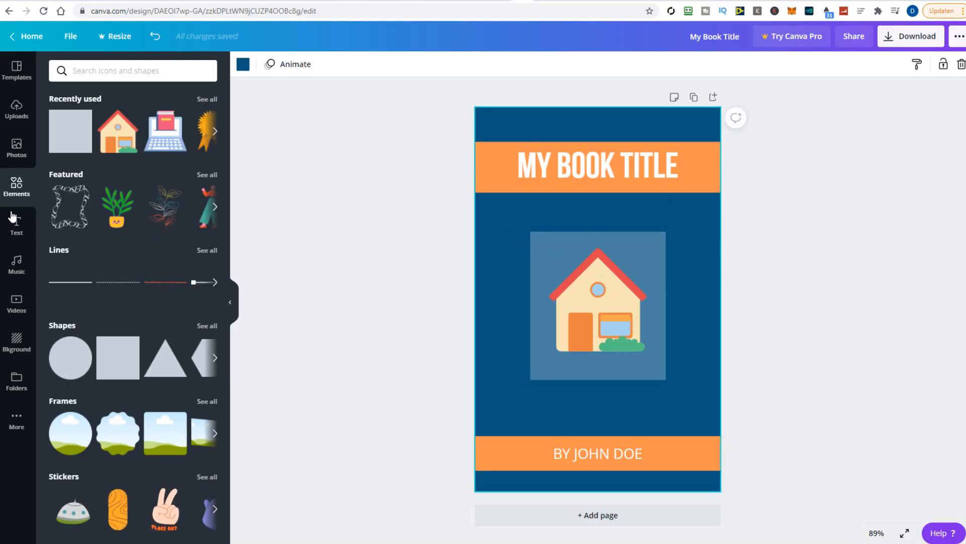
# Apply the black-and-white brushstroke background and delete the house picture
pyautogui.click(16, 340)
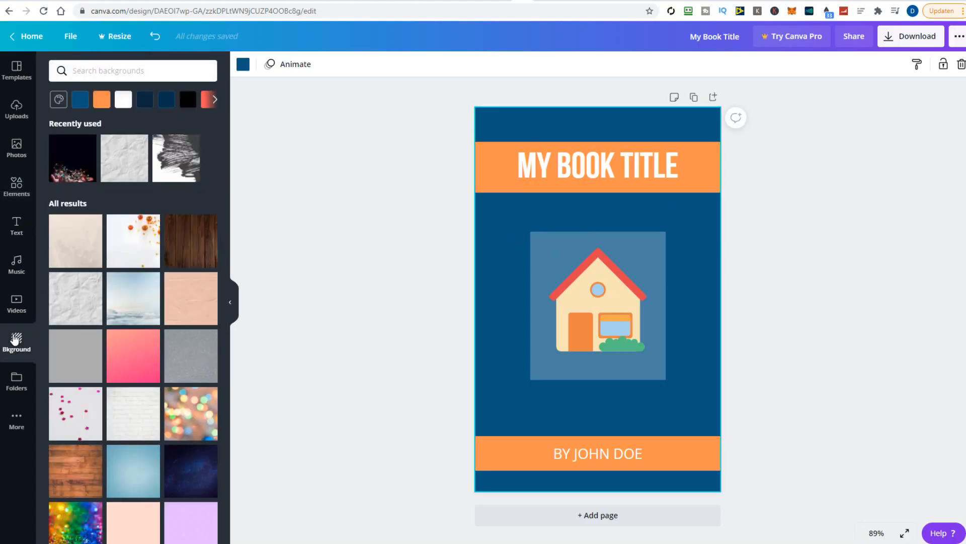
pyautogui.moveTo(186, 162)
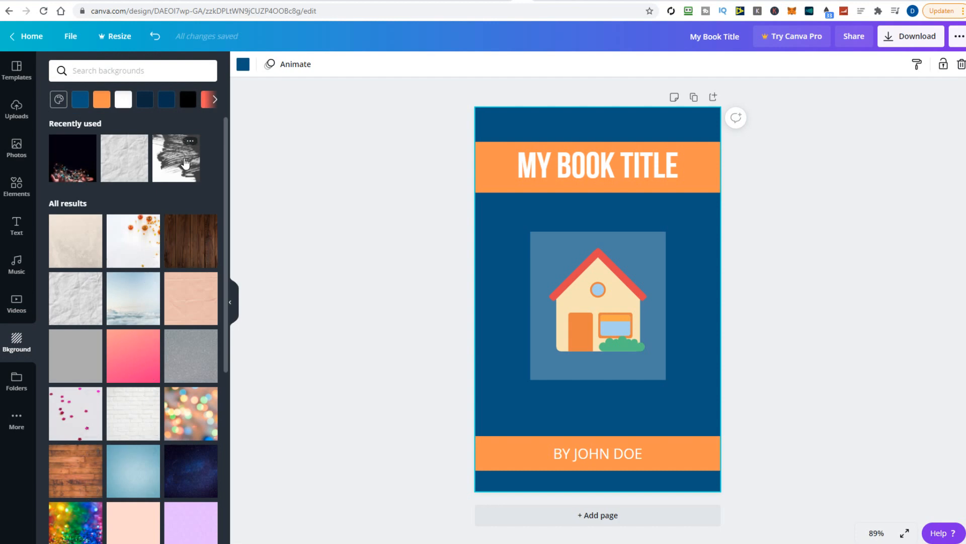
pyautogui.click(175, 158)
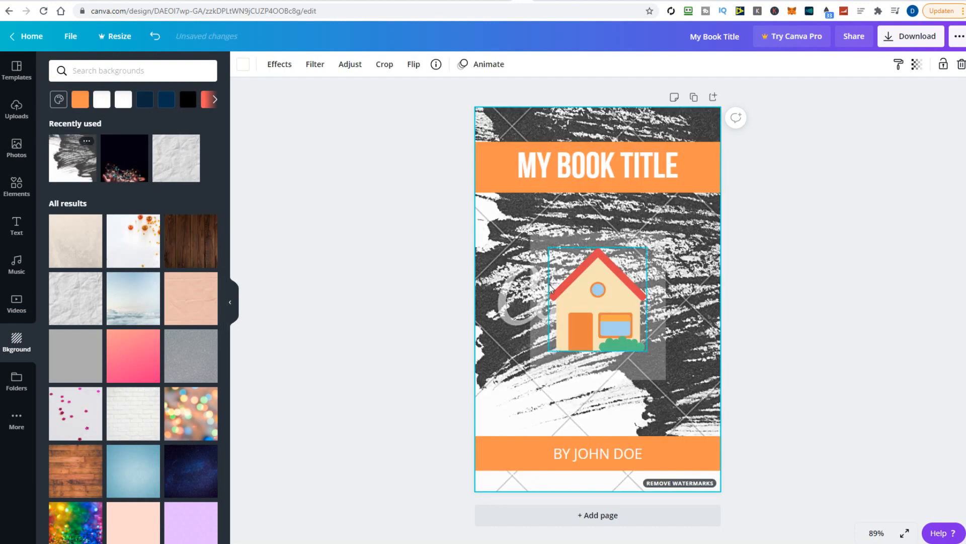
pyautogui.click(596, 308)
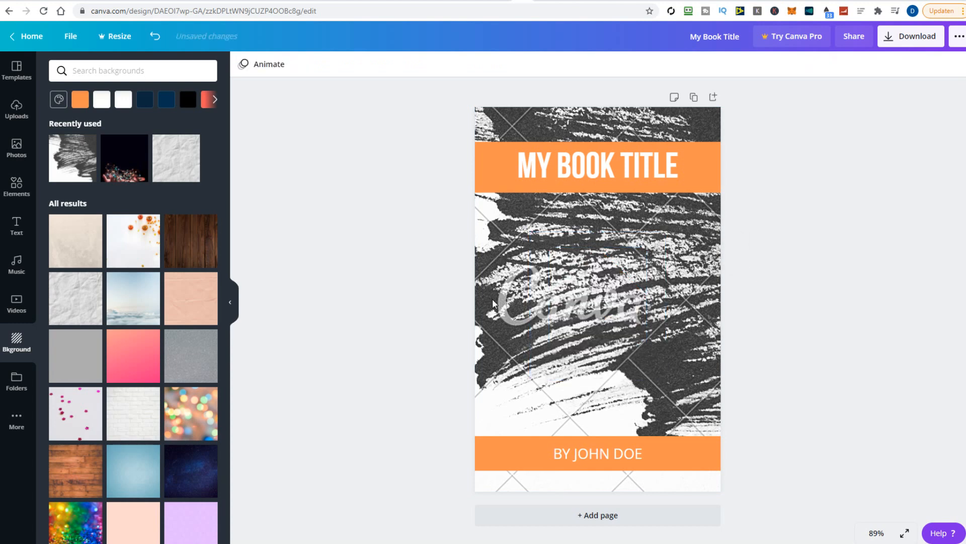
# Switch the cover background to the red painted-wood texture
pyautogui.scroll(-3)
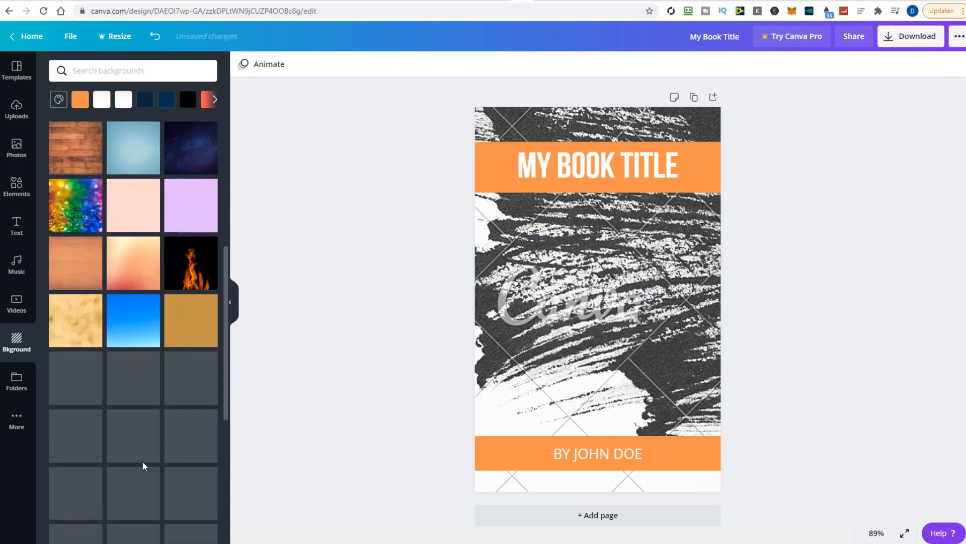
pyautogui.click(133, 321)
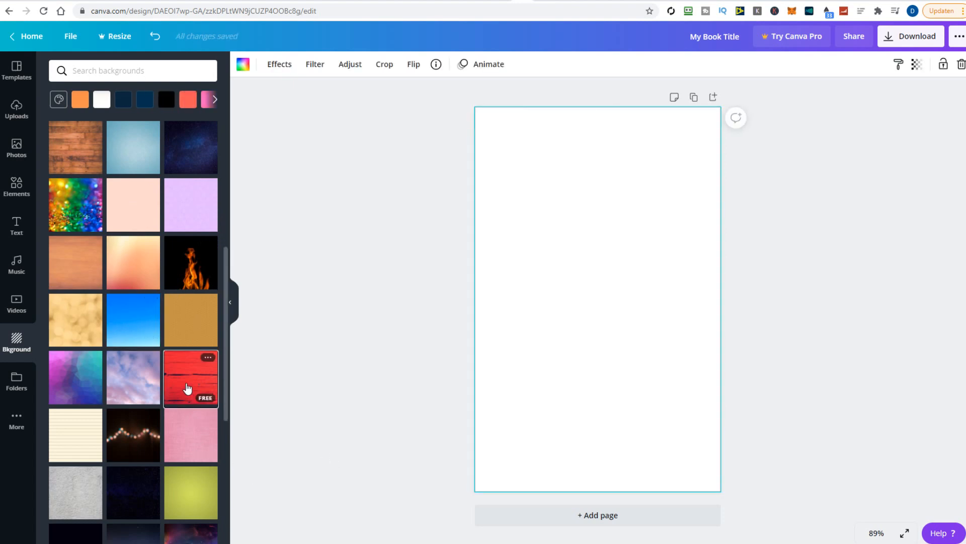
pyautogui.click(191, 377)
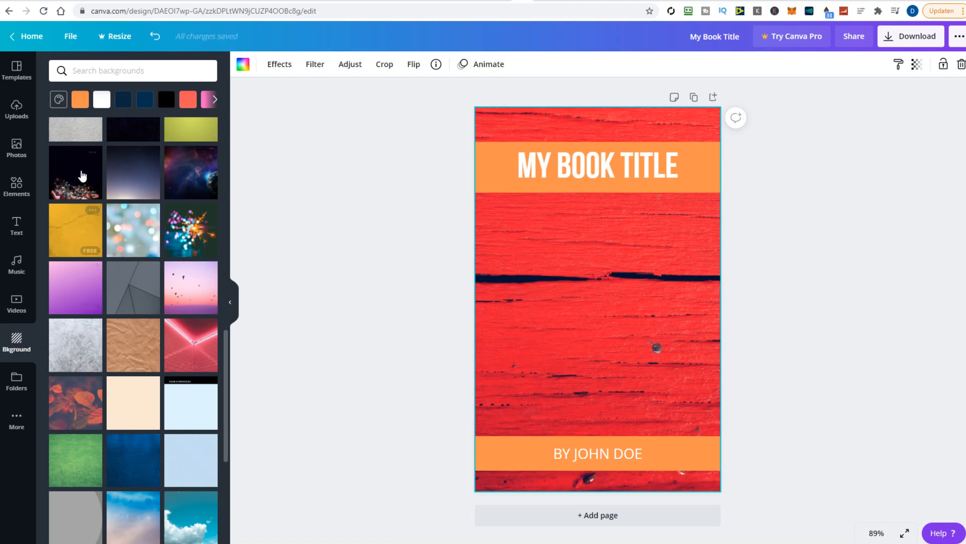
pyautogui.click(17, 148)
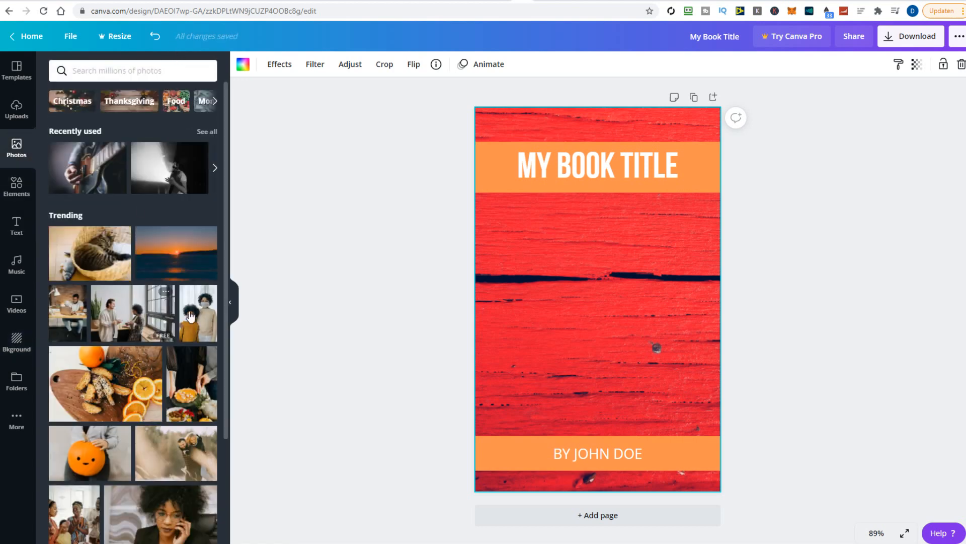
# Fill the page with the masked-children photo, kept behind the orange banners
pyautogui.click(197, 313)
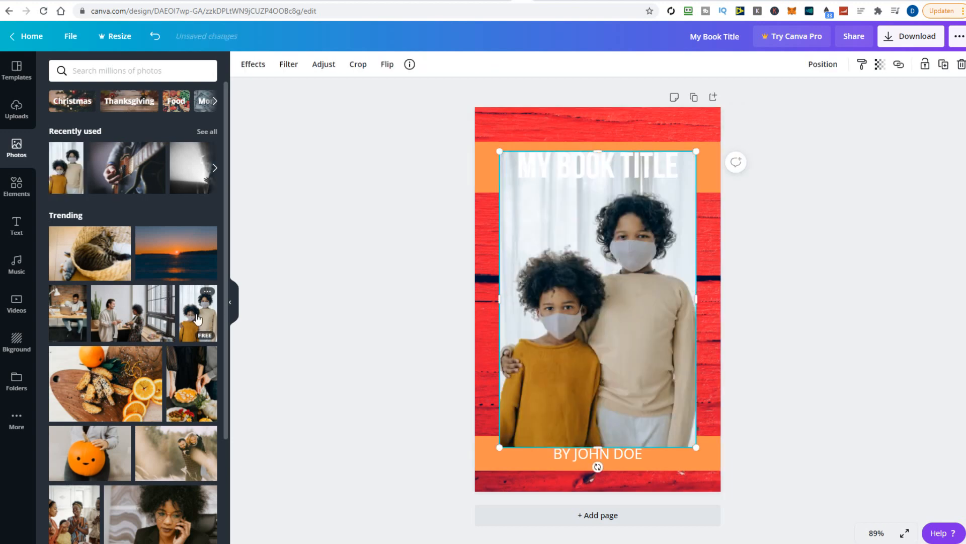
pyautogui.moveTo(500, 152); pyautogui.dragTo(481, 109)
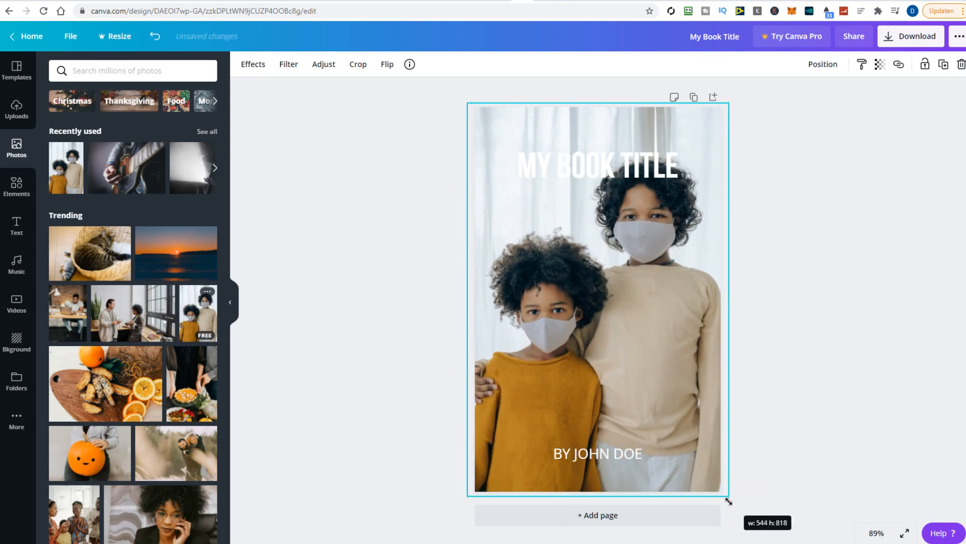
pyautogui.click(823, 64)
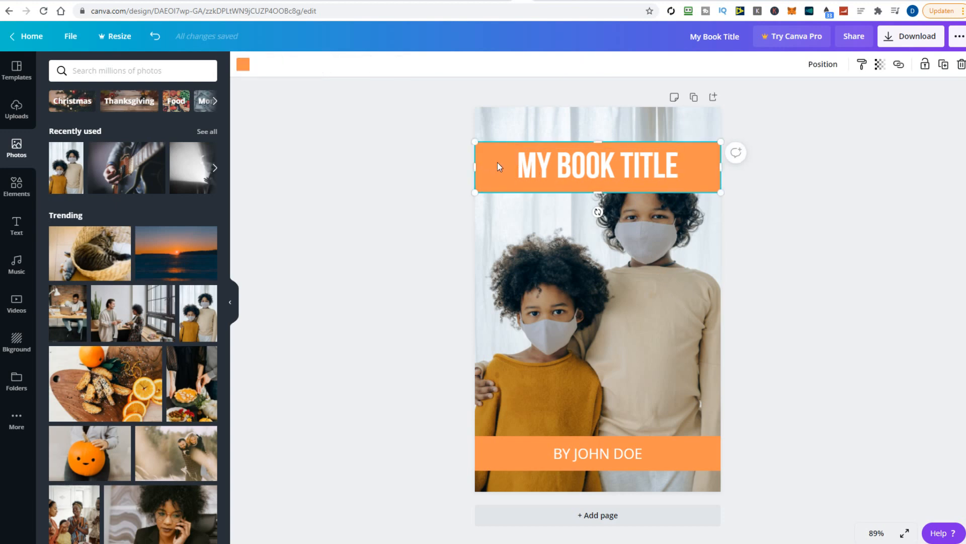
# Replace the children photo with a building photo sent backward, and turn both banners blue
pyautogui.press('delete')
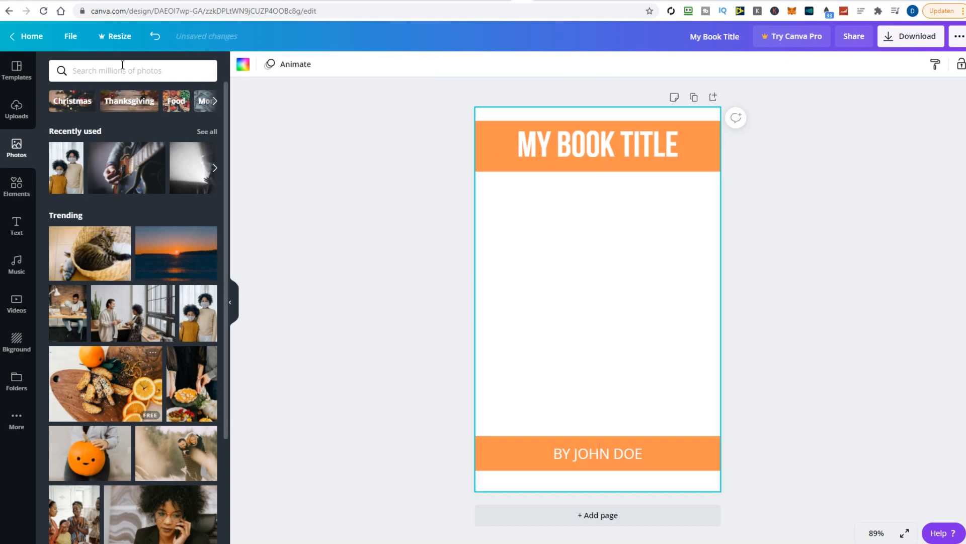
pyautogui.write('building')
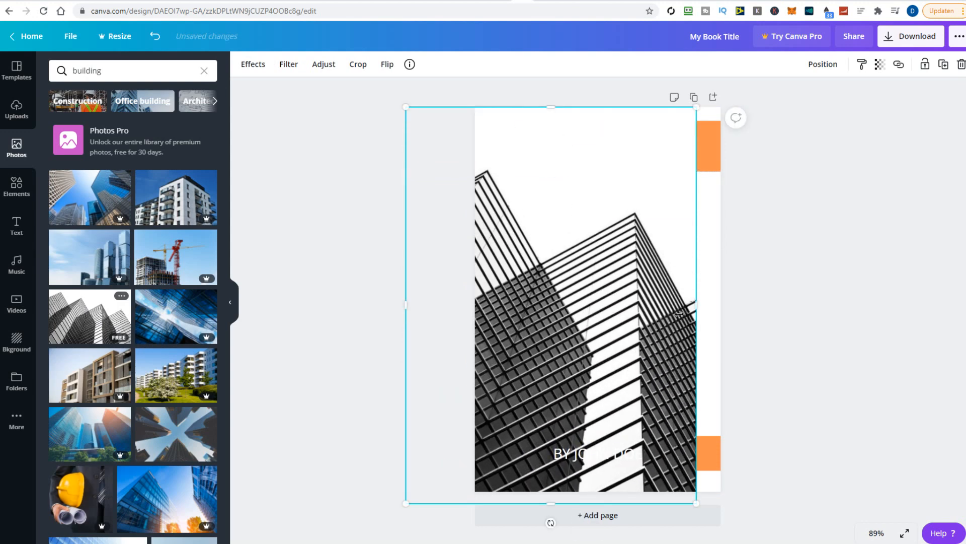
pyautogui.click(823, 64)
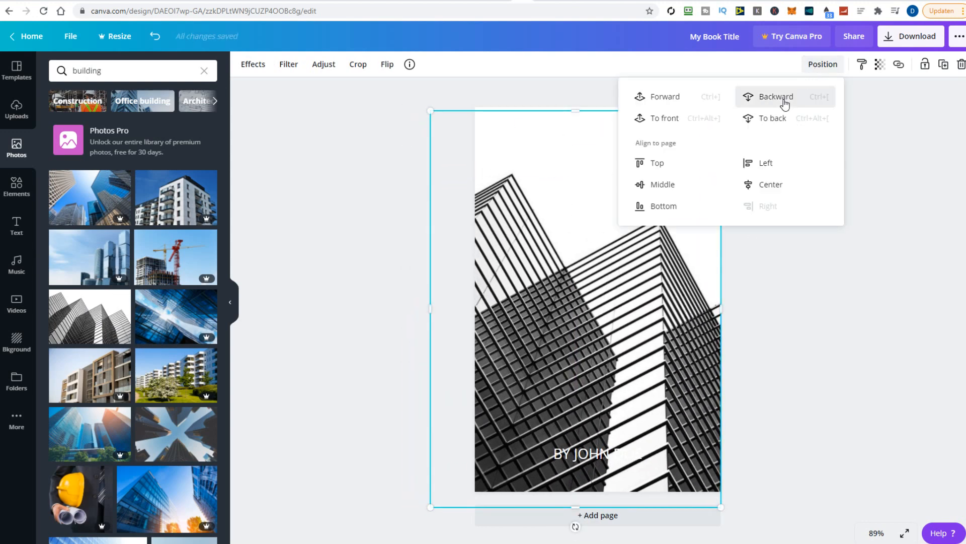
pyautogui.click(776, 96)
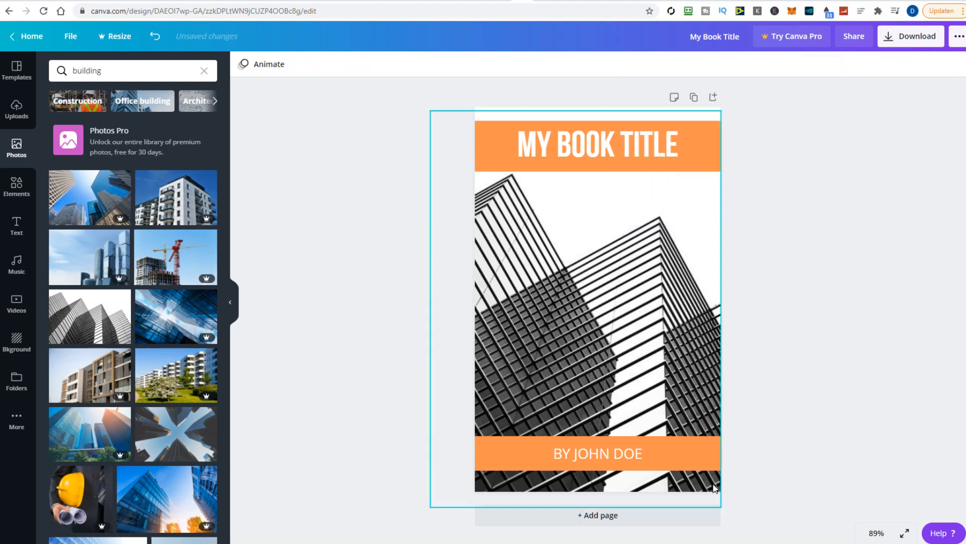
pyautogui.click(147, 336)
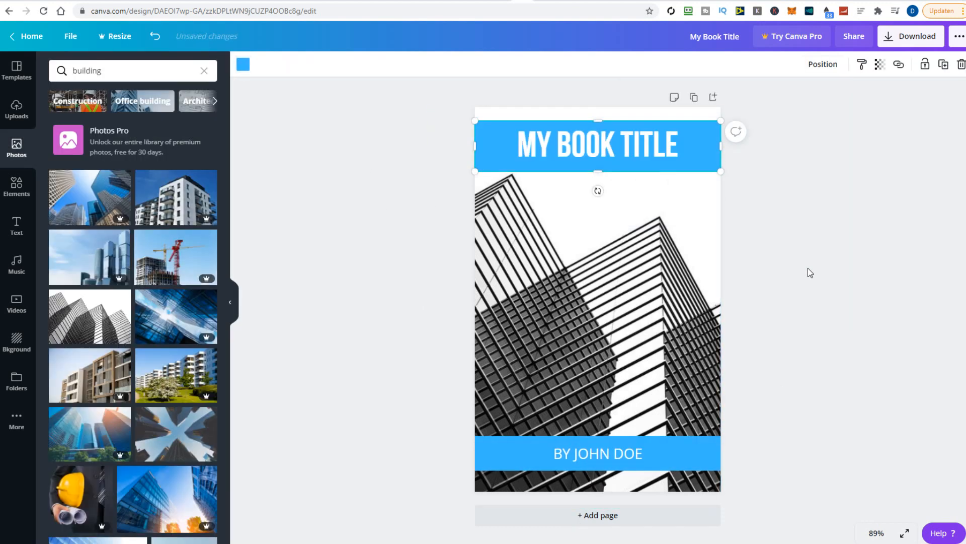
pyautogui.click(299, 404)
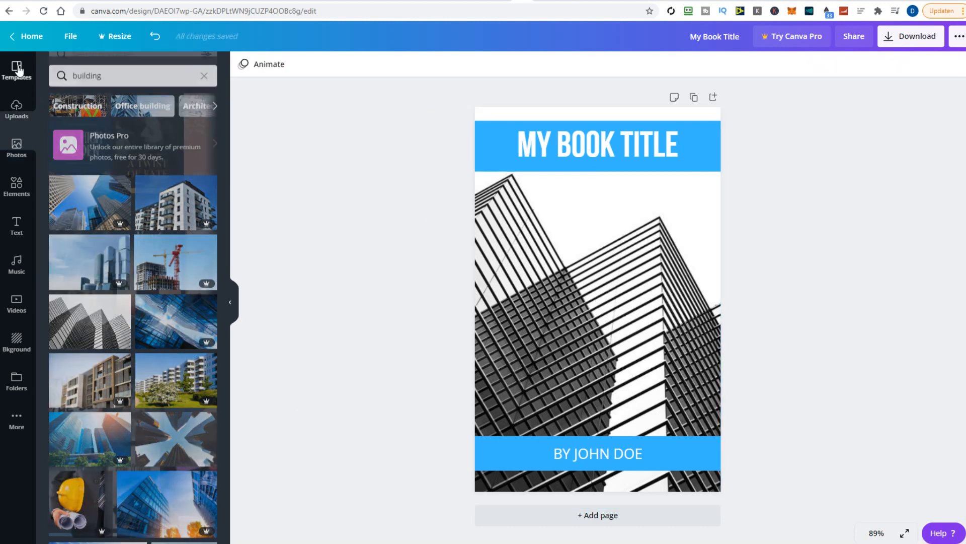
# Add the Think Outside the Box template as a new page and shrink its title
pyautogui.click(203, 75)
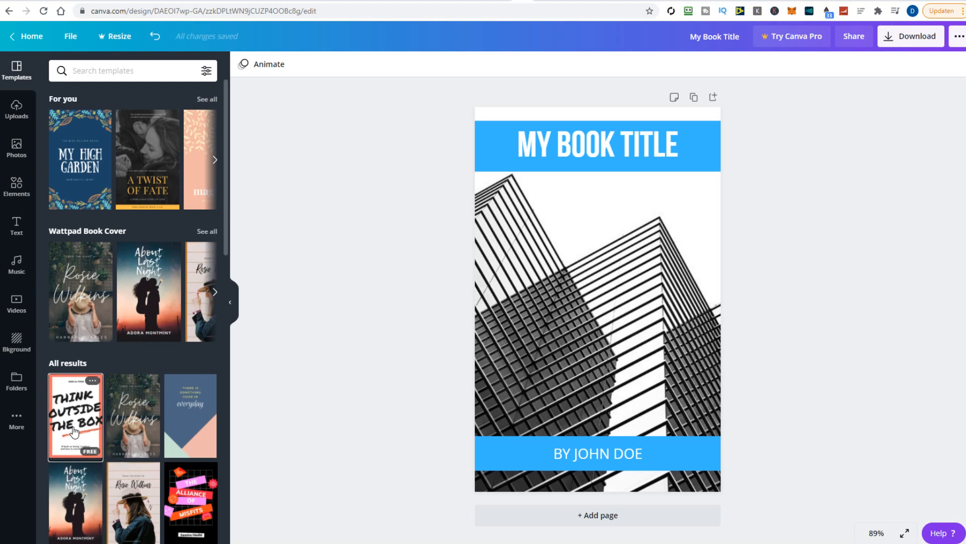
pyautogui.click(74, 416)
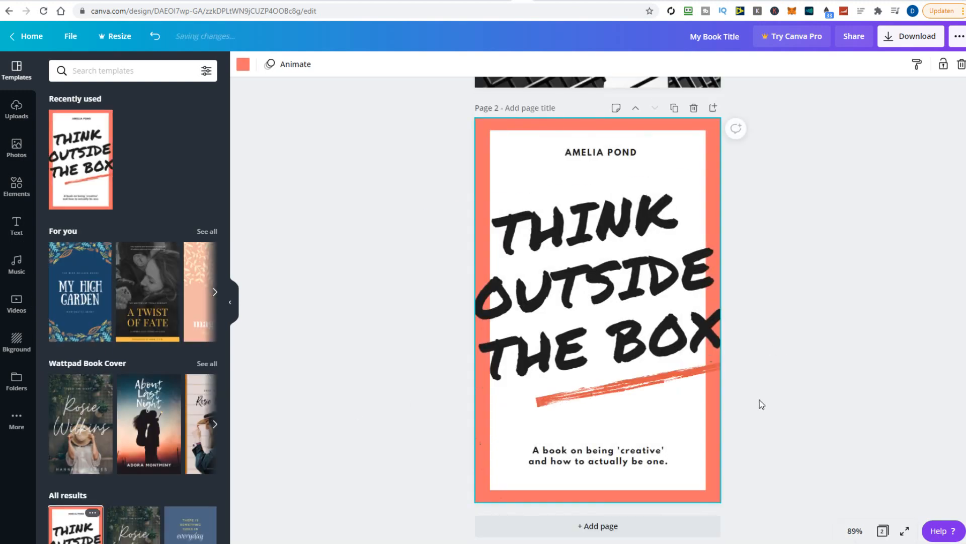
pyautogui.click(616, 278)
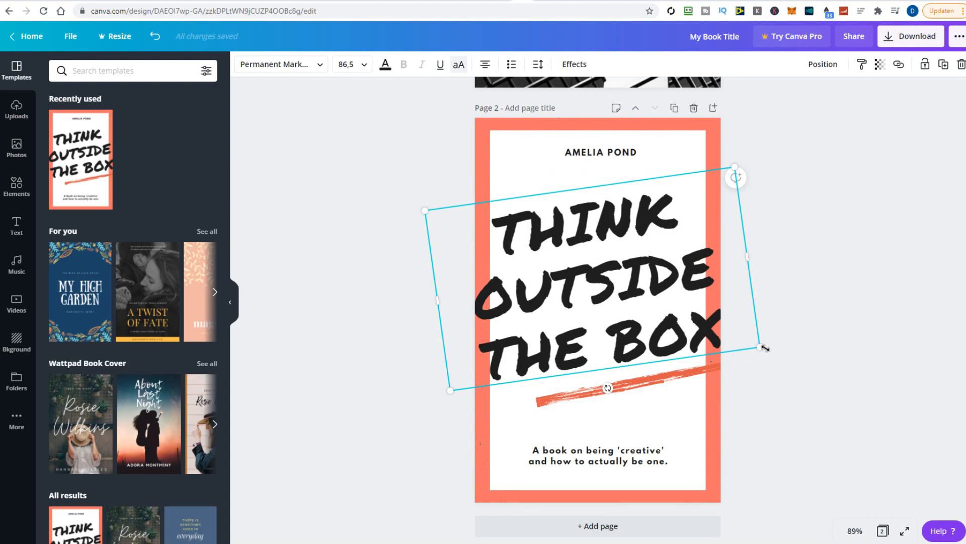
pyautogui.moveTo(764, 347); pyautogui.dragTo(671, 276)
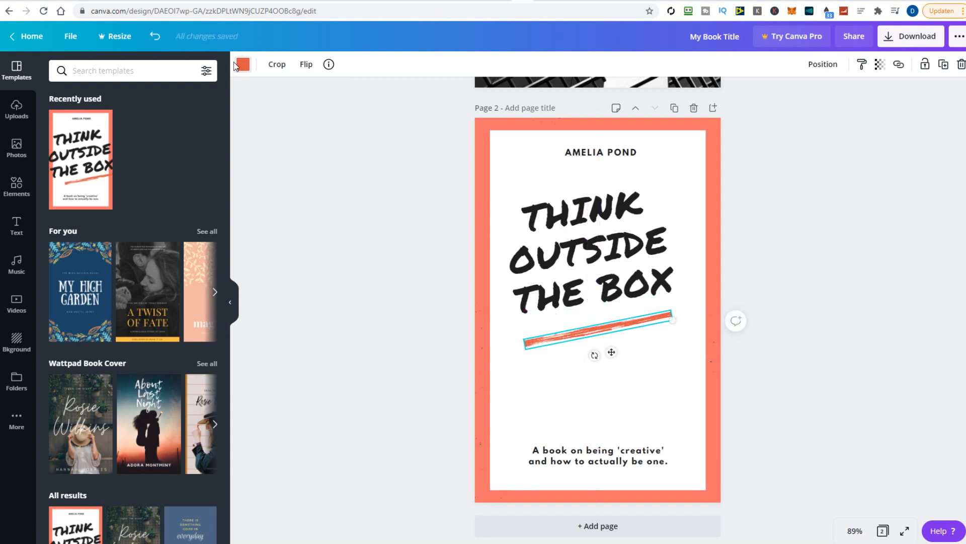
# Make the title's underline stroke pink
pyautogui.click(243, 64)
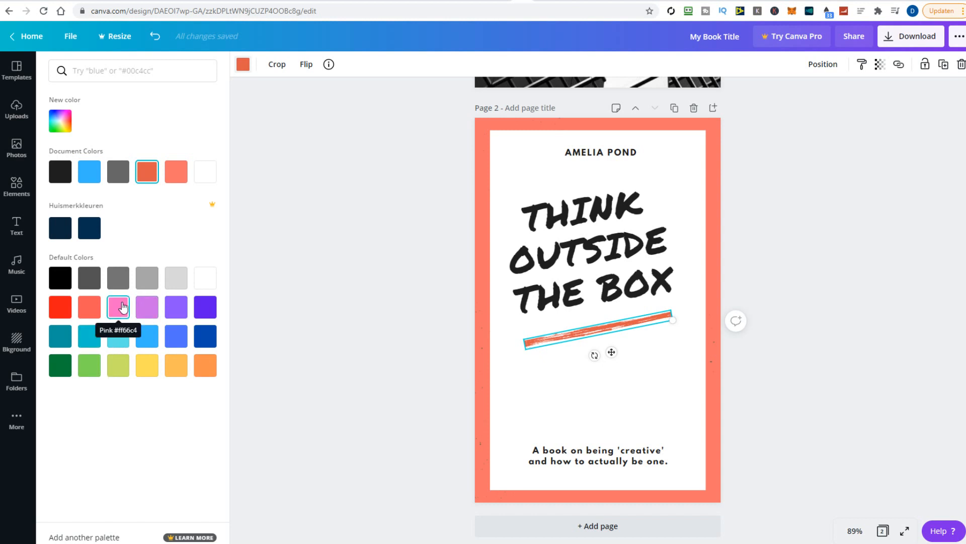
pyautogui.click(118, 307)
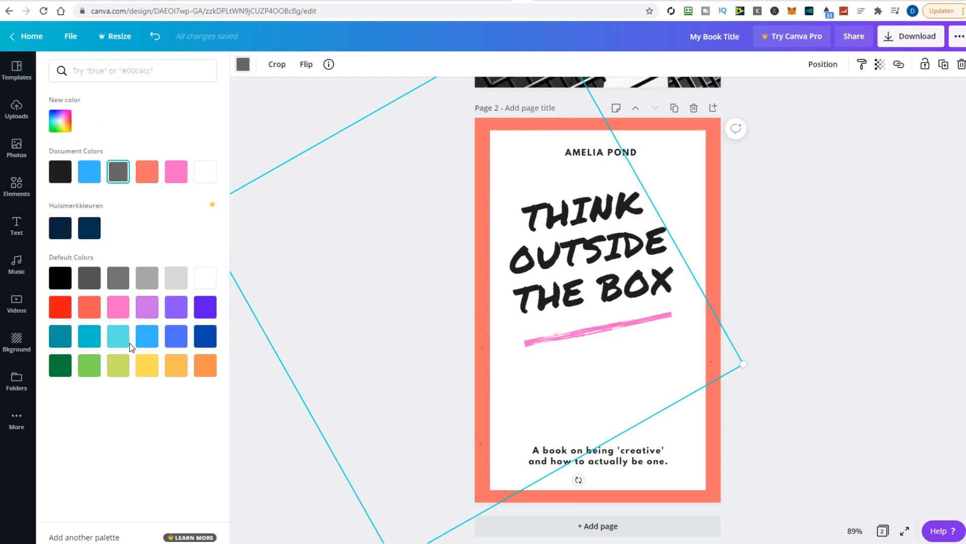
pyautogui.click(117, 307)
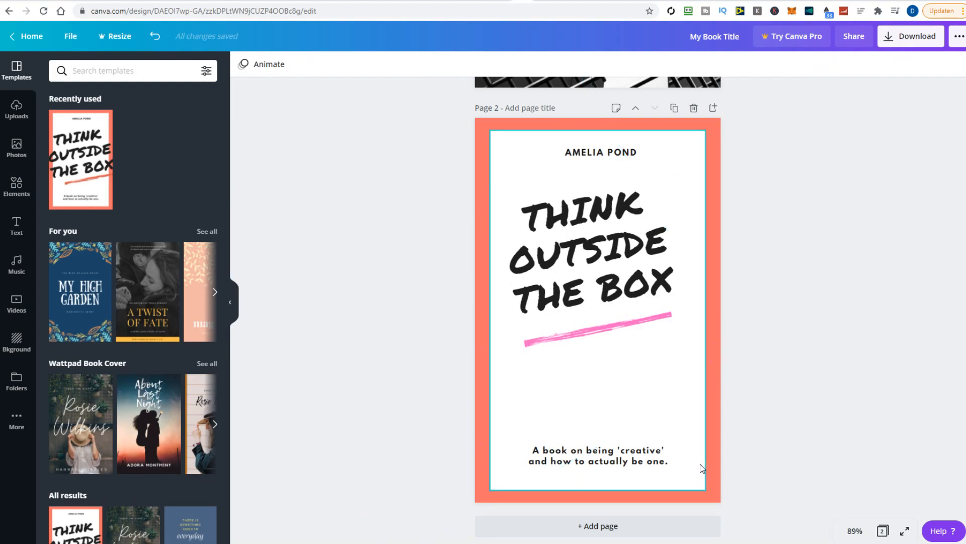
pyautogui.moveTo(660, 383)
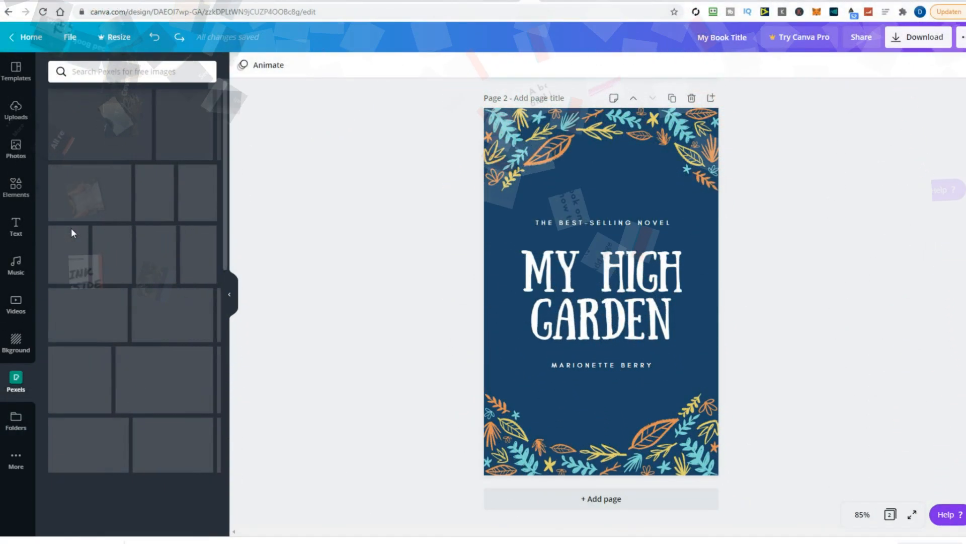
# Open the Pixabay free image library from More apps and integrations
pyautogui.click(15, 459)
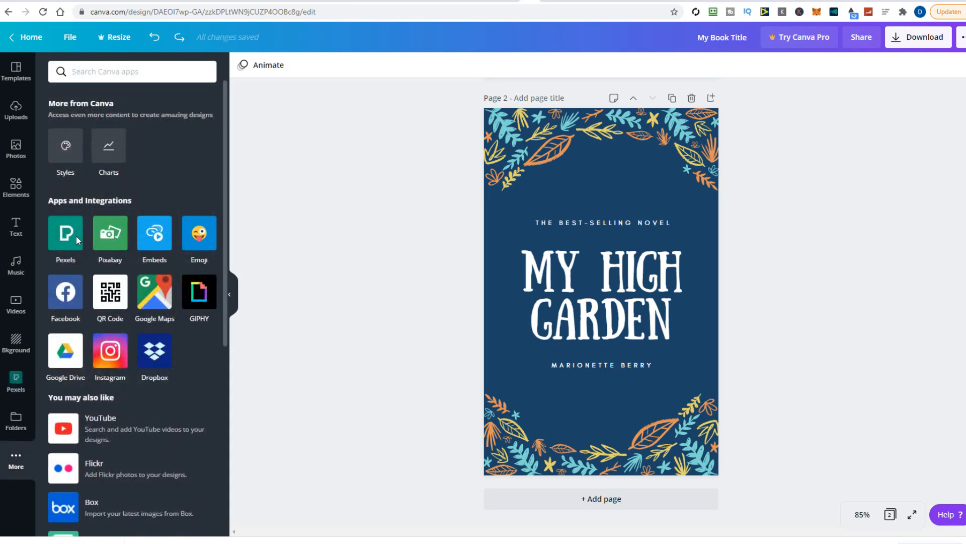
pyautogui.moveTo(109, 234)
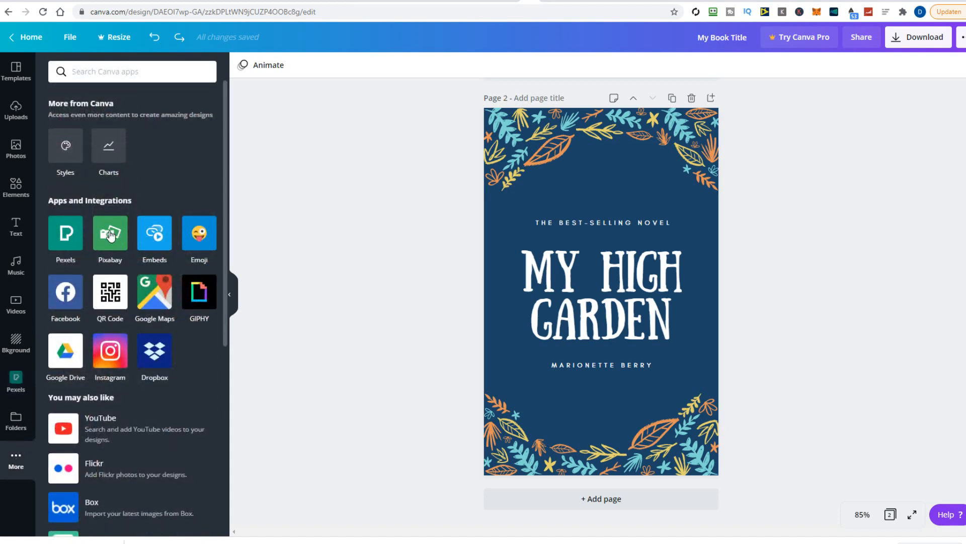
pyautogui.click(110, 235)
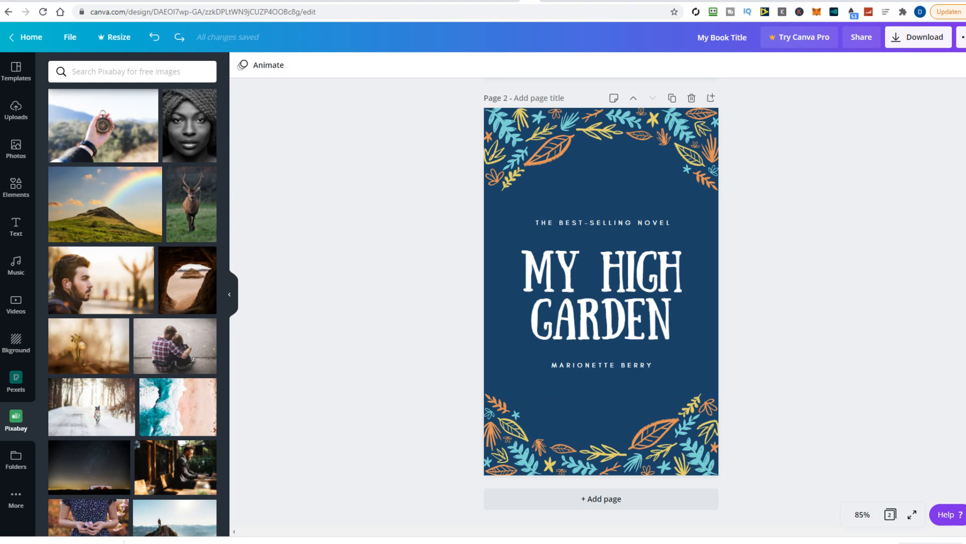
# Retitle the template headlines to 'MY BOOK' and 'MY COOL RECIPE BOOK'
pyautogui.click(601, 290)
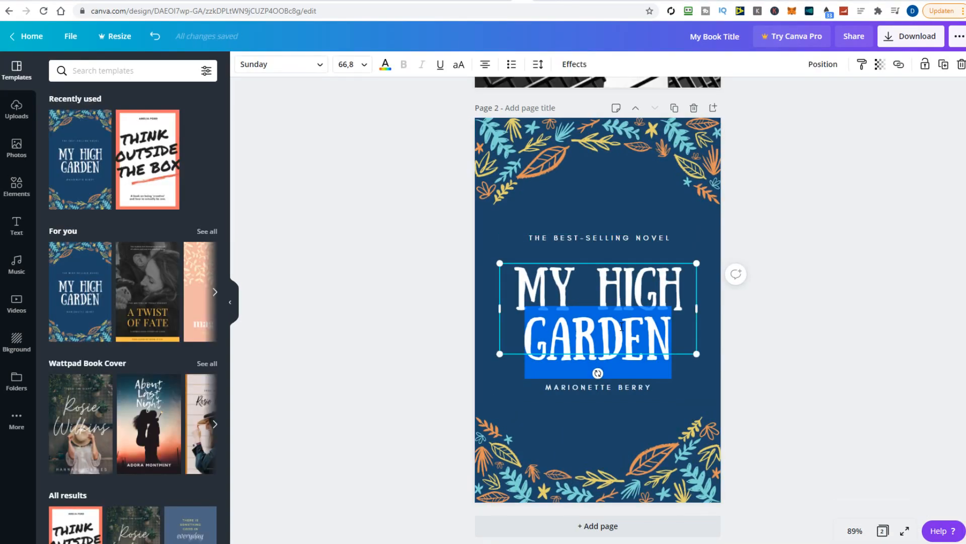
pyautogui.write('MY BOOK')
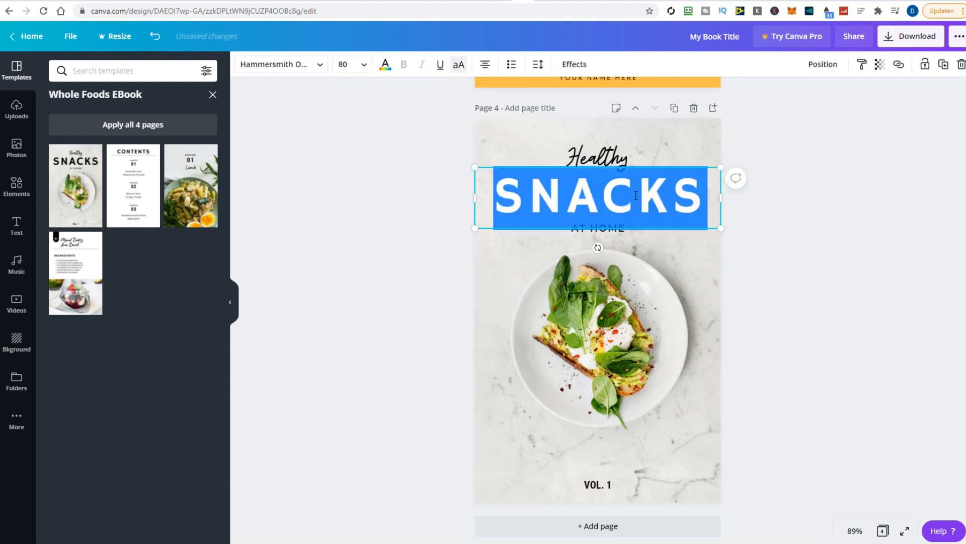
pyautogui.write('MY COOL RECIPE BOOK')
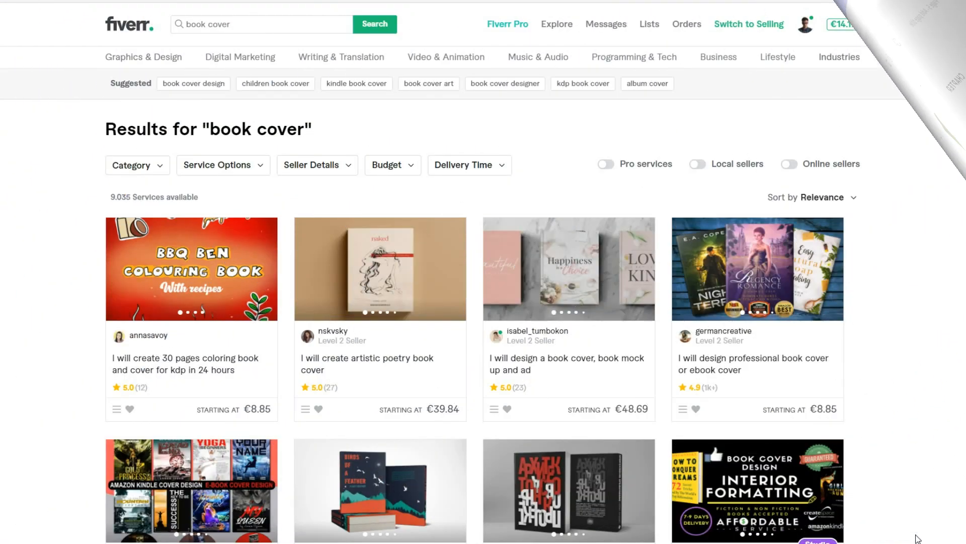
pyautogui.scroll(-3)
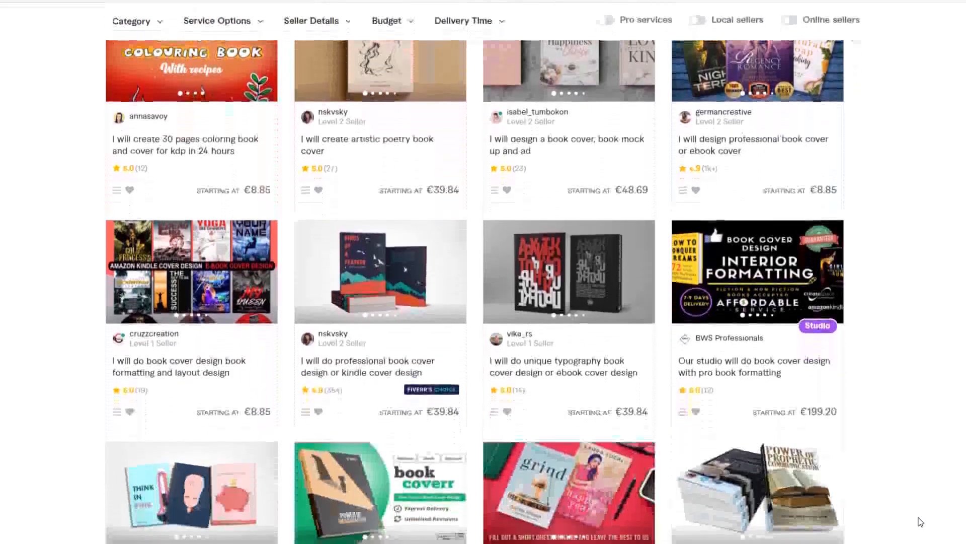
pyautogui.scroll(-3)
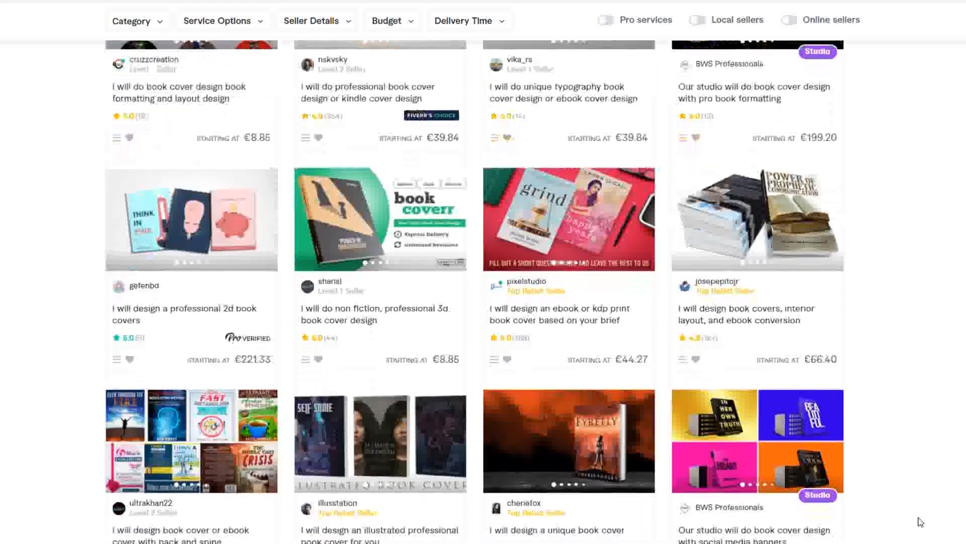
pyautogui.scroll(-3)
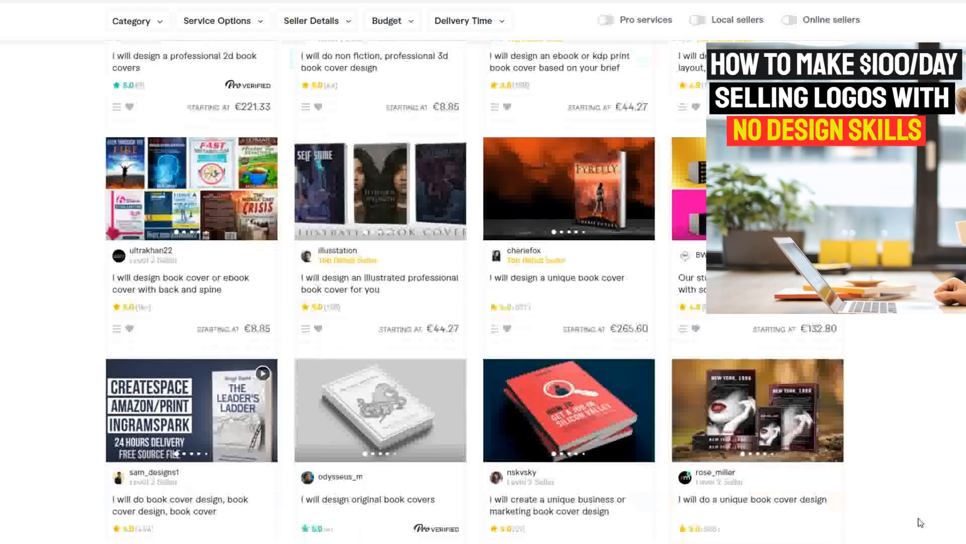
pyautogui.scroll(-3)
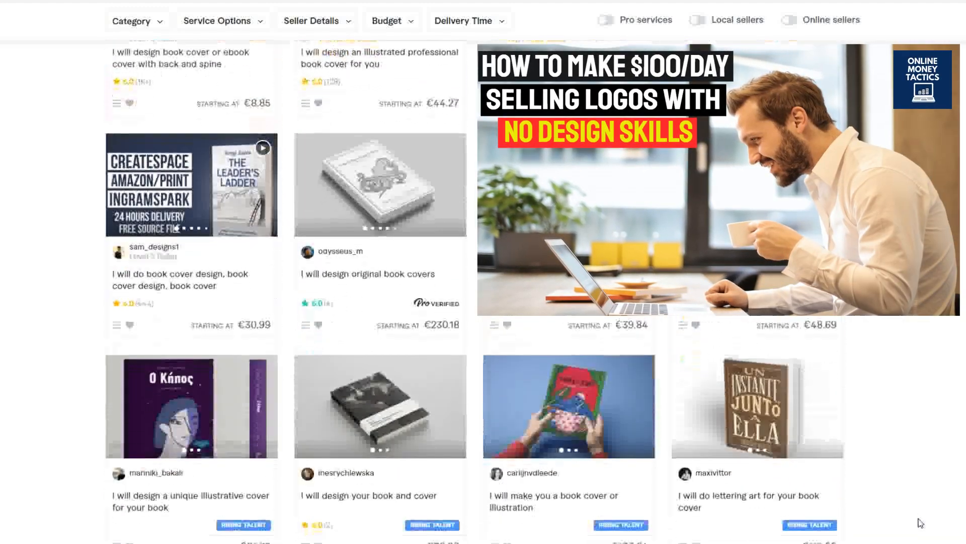
pyautogui.scroll(-3)
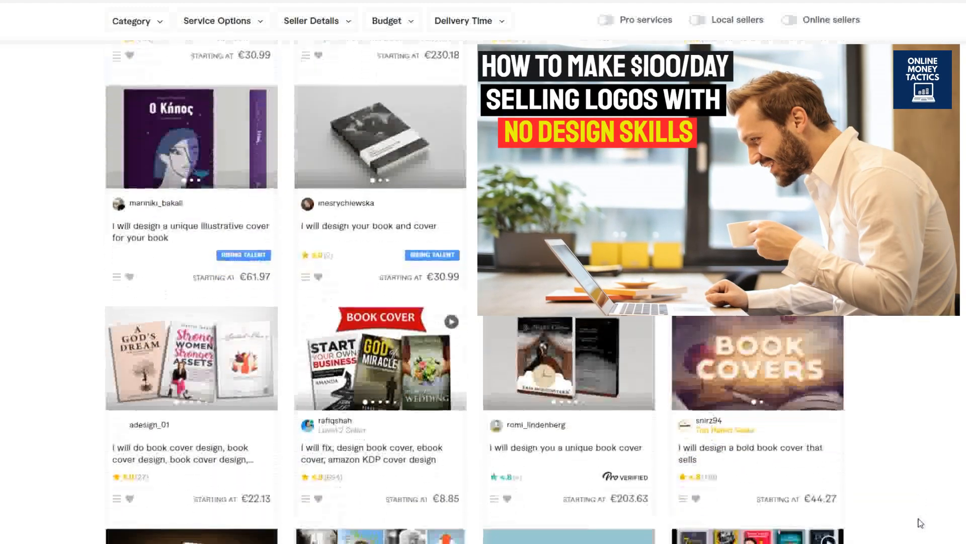
pyautogui.scroll(-3)
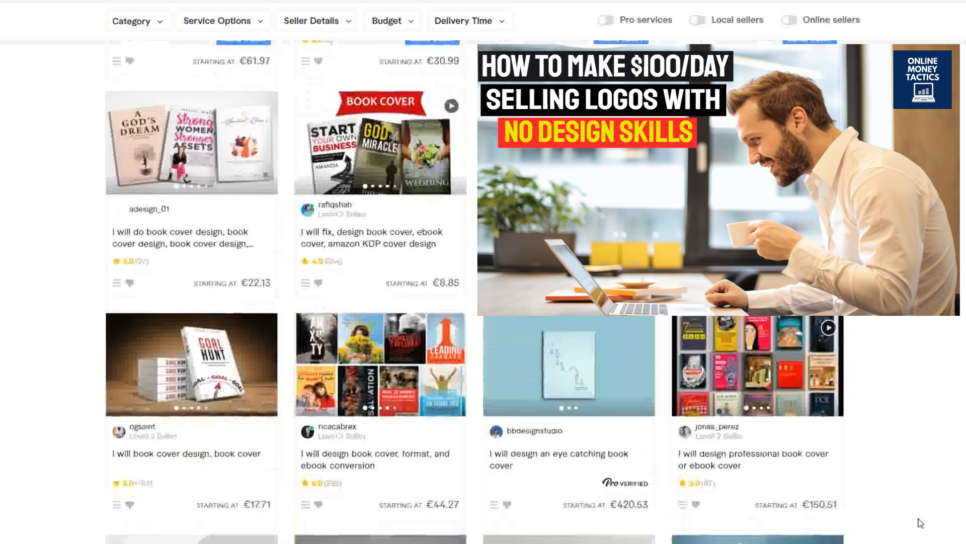
pyautogui.scroll(-3)
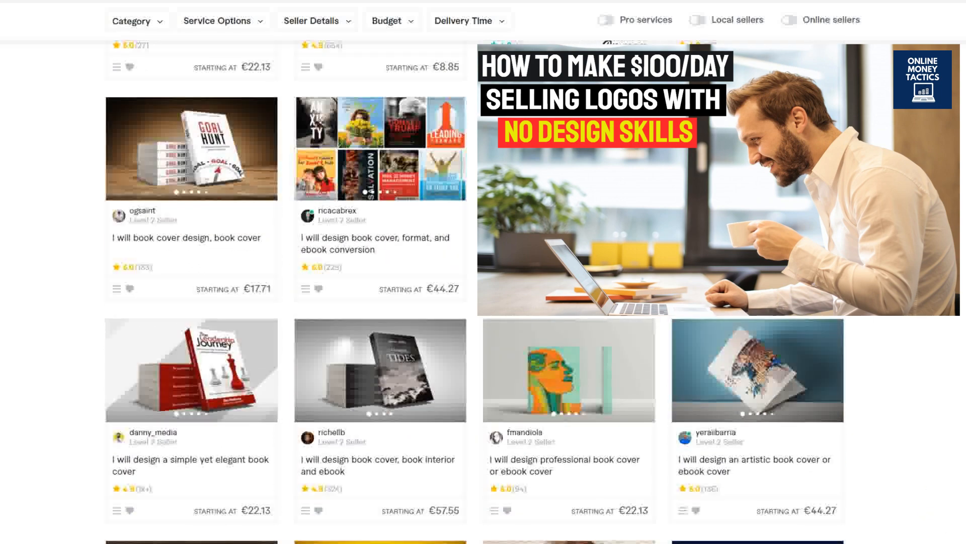